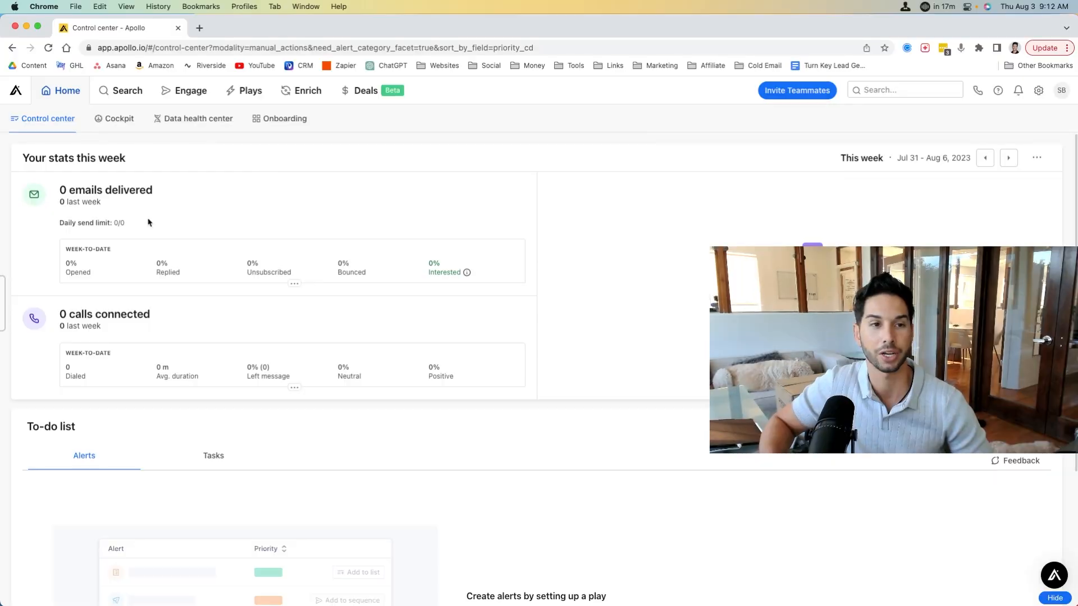
{"action": "mouse_move", "coordinate": [306, 205]}
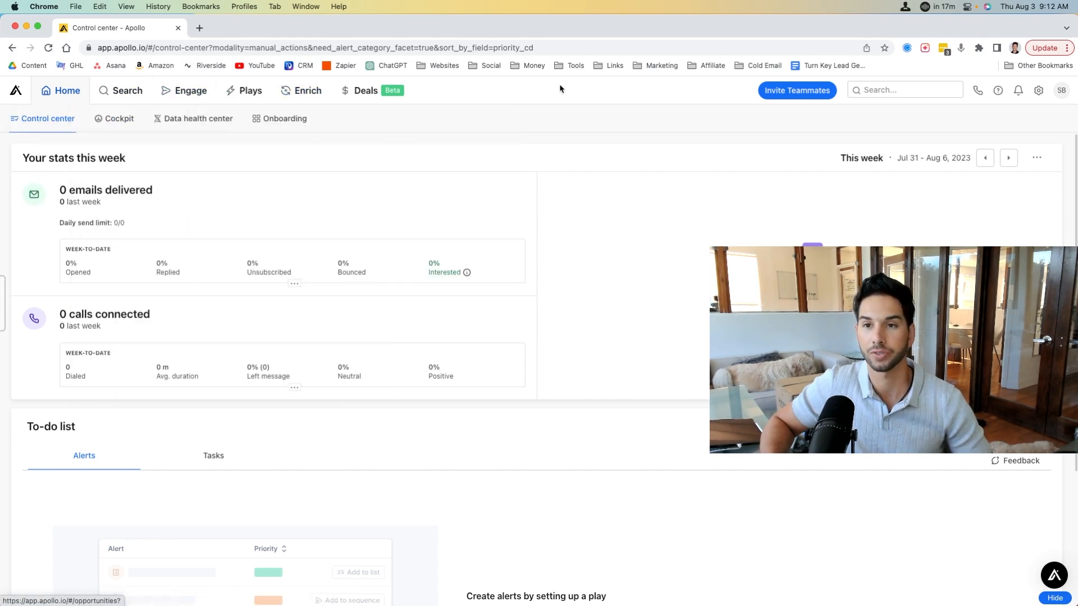
Open the Search menu listing People, Companies and Lists.
{"action": "left_click", "coordinate": [128, 89]}
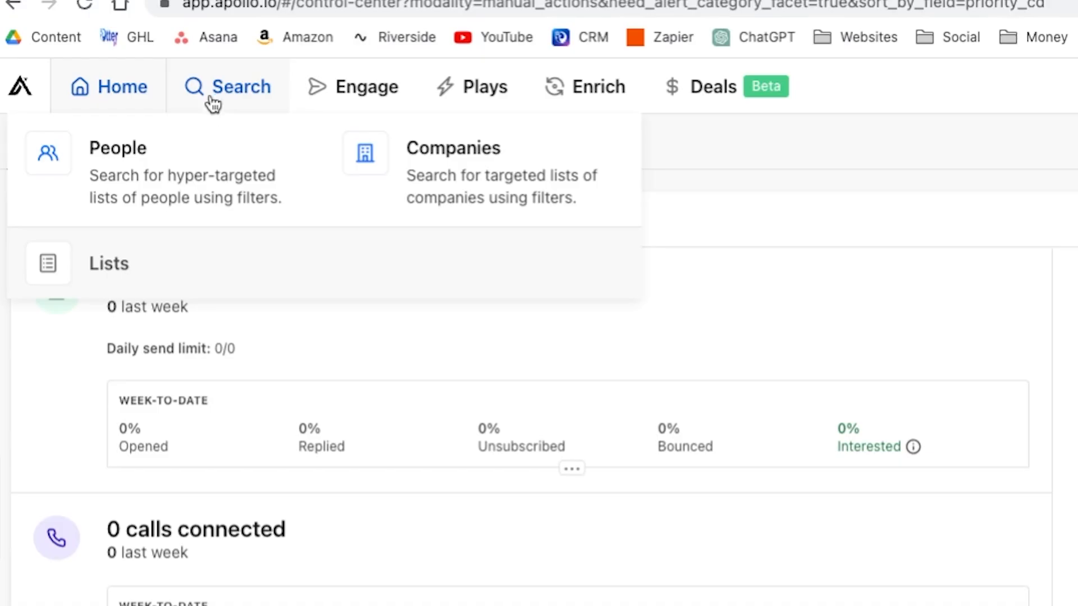
Open People search and browse the Signals and Buying Intent filter options.
{"action": "left_click", "coordinate": [117, 147]}
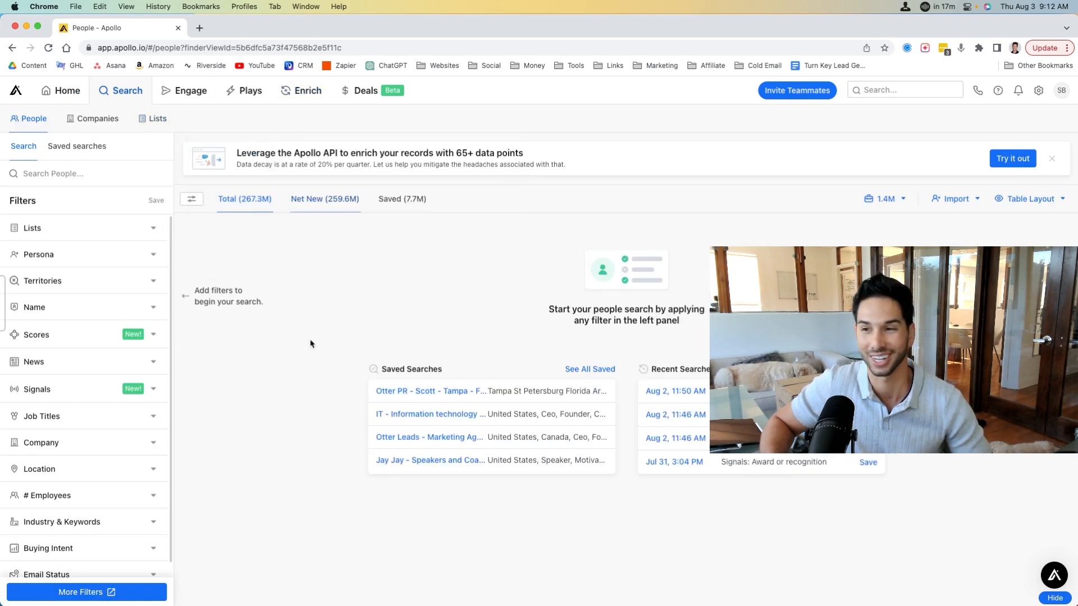
{"action": "mouse_move", "coordinate": [120, 258]}
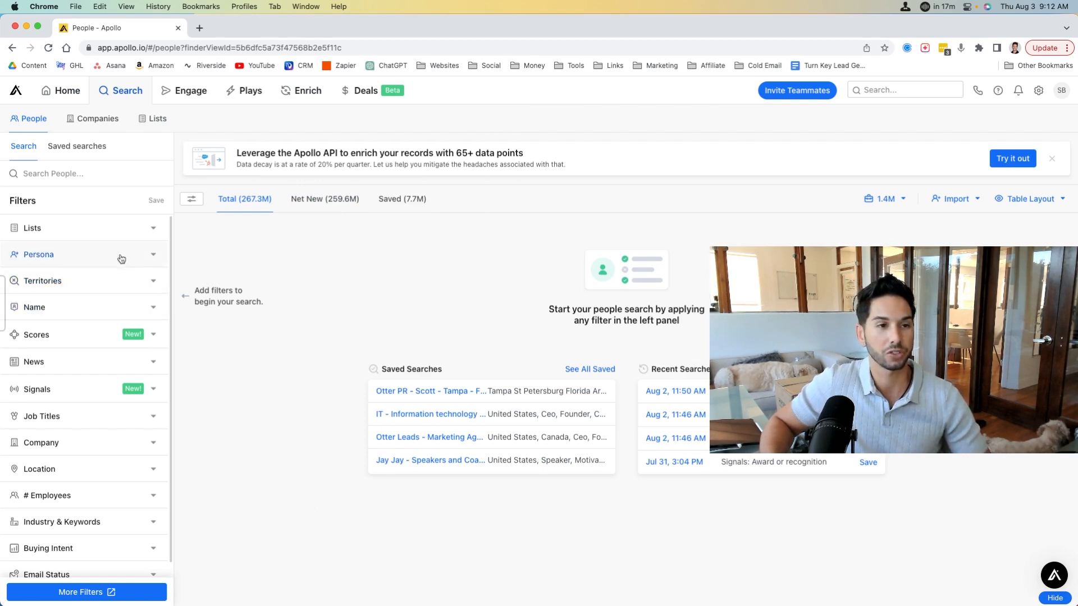
{"action": "scroll", "scroll_direction": "down", "scroll_amount": 3}
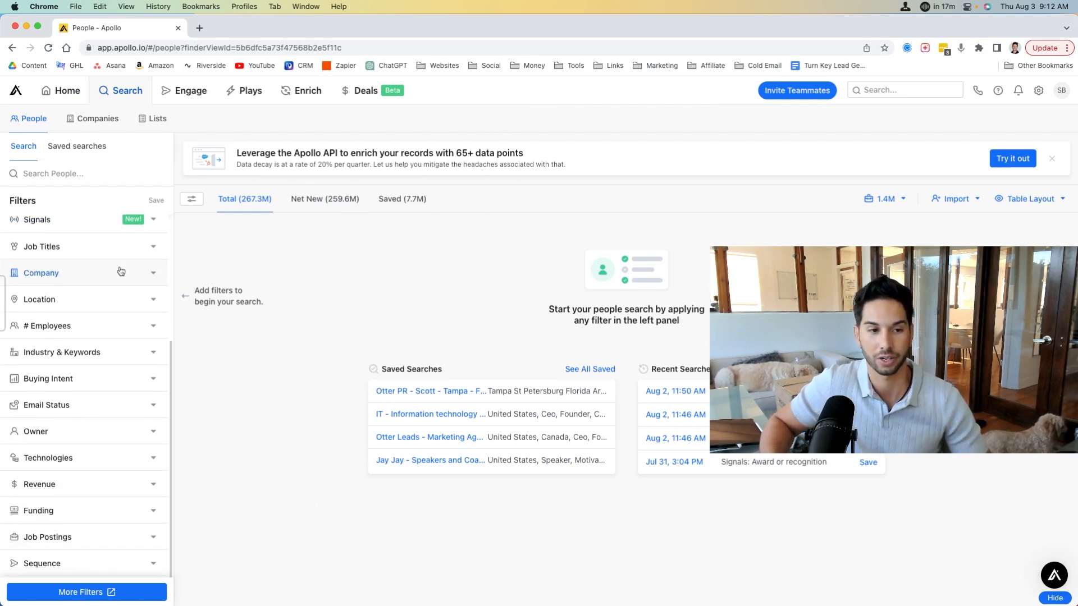
{"action": "scroll", "scroll_direction": "up", "scroll_amount": 3}
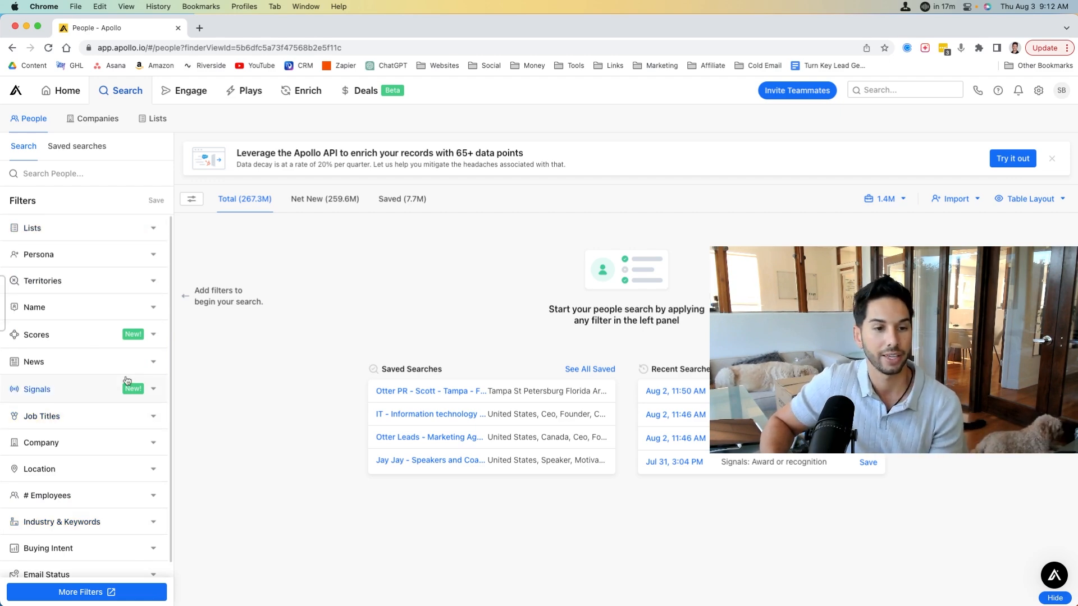
{"action": "left_click", "coordinate": [36, 389]}
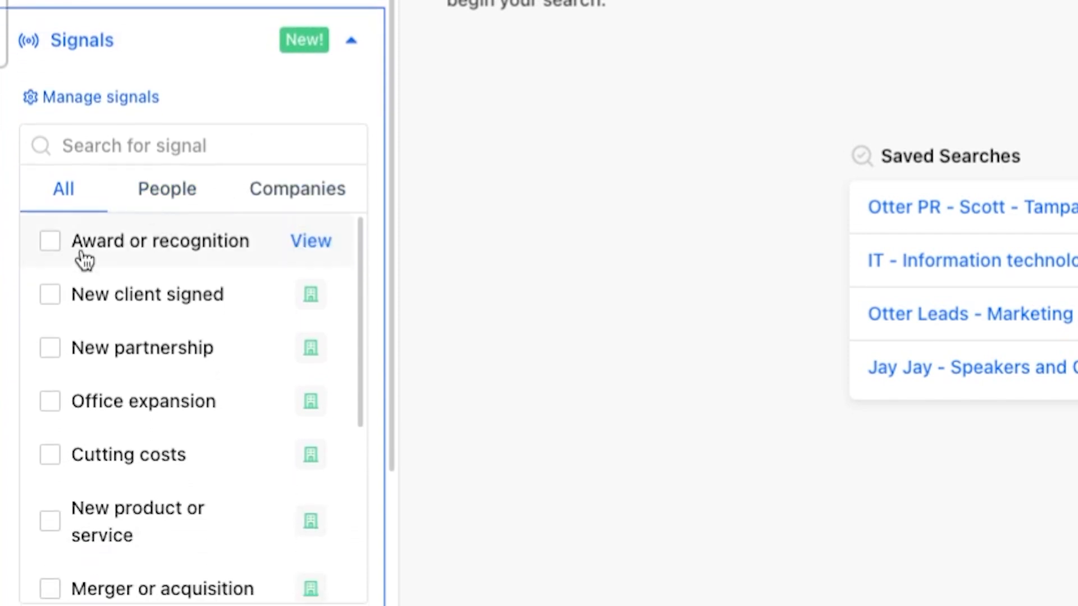
{"action": "scroll", "scroll_direction": "down", "scroll_amount": 3}
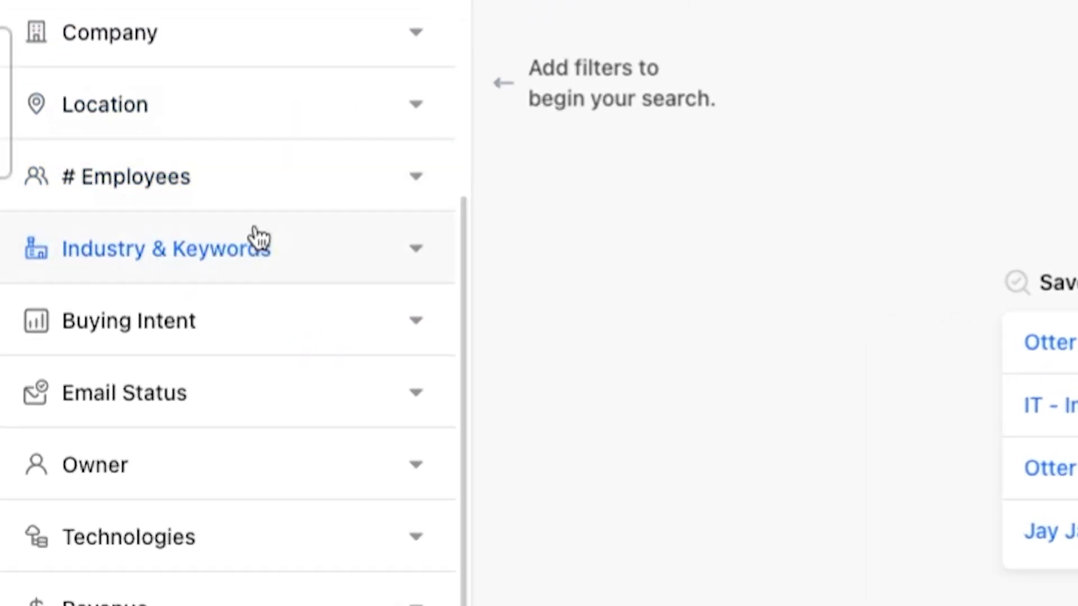
{"action": "left_click", "coordinate": [129, 321]}
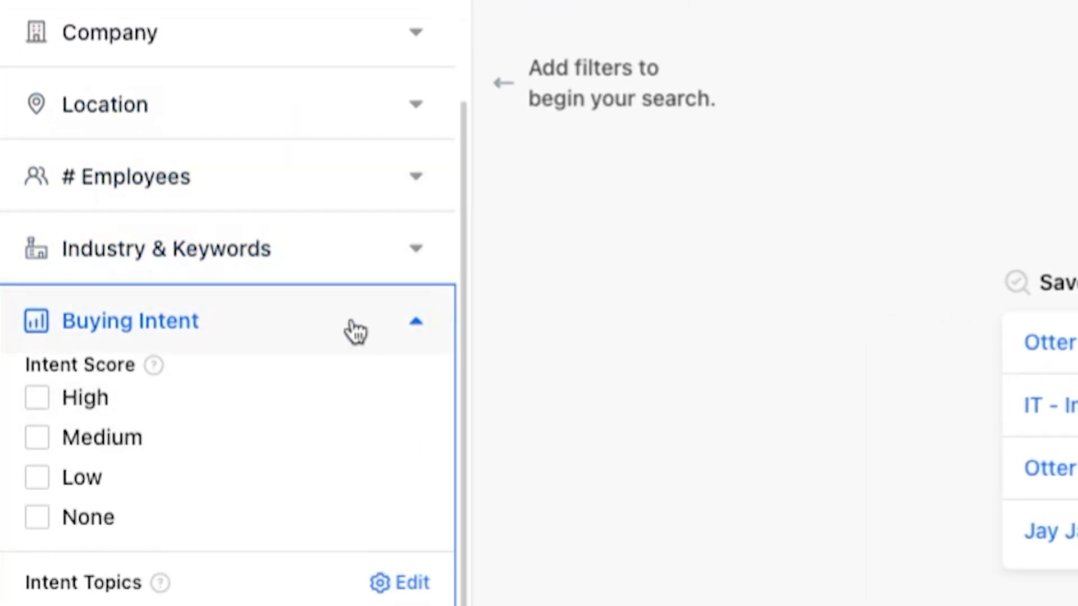
{"action": "scroll", "scroll_direction": "down", "scroll_amount": 3}
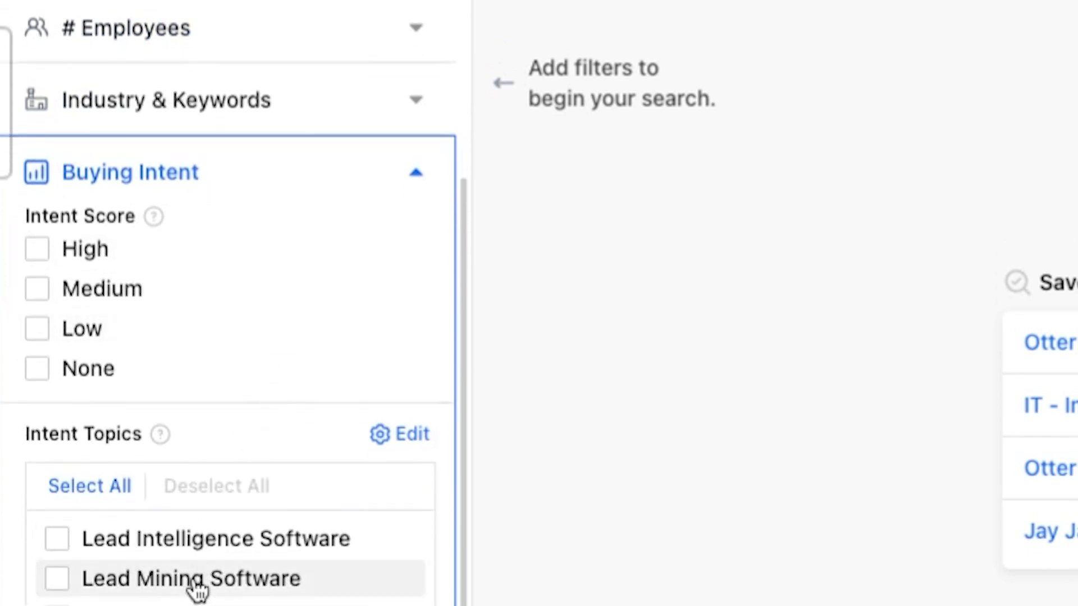
{"action": "scroll", "scroll_direction": "down", "scroll_amount": 3}
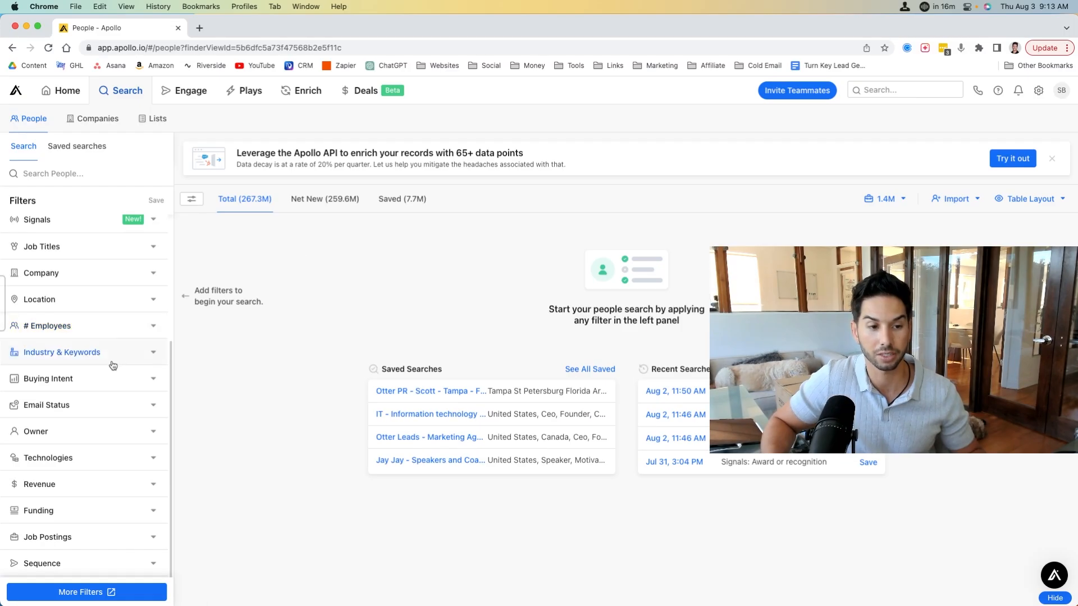
{"action": "mouse_move", "coordinate": [107, 505]}
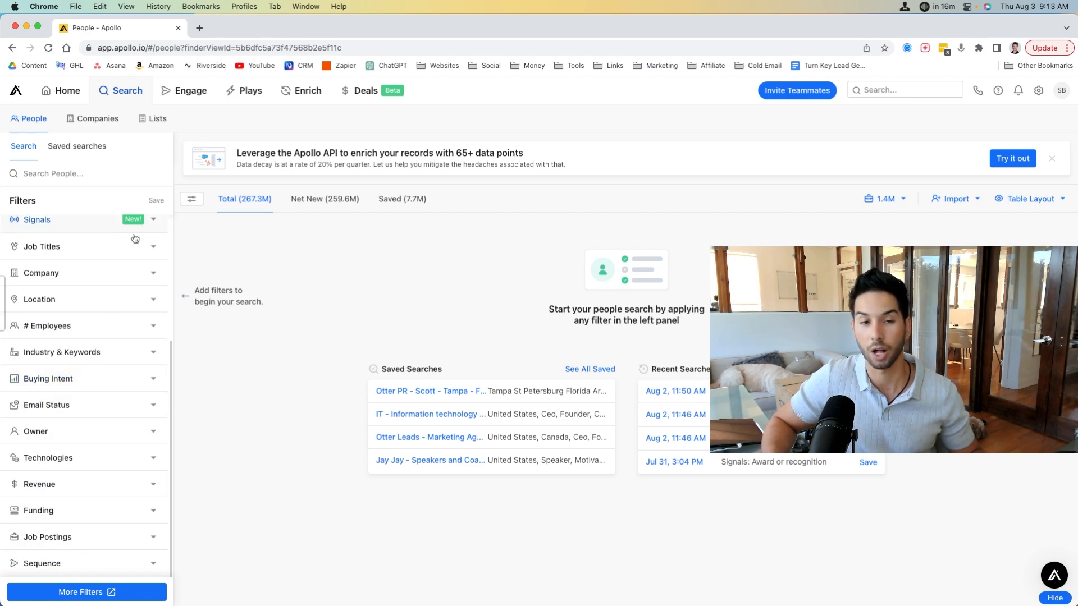
{"action": "scroll", "scroll_direction": "up", "scroll_amount": 3}
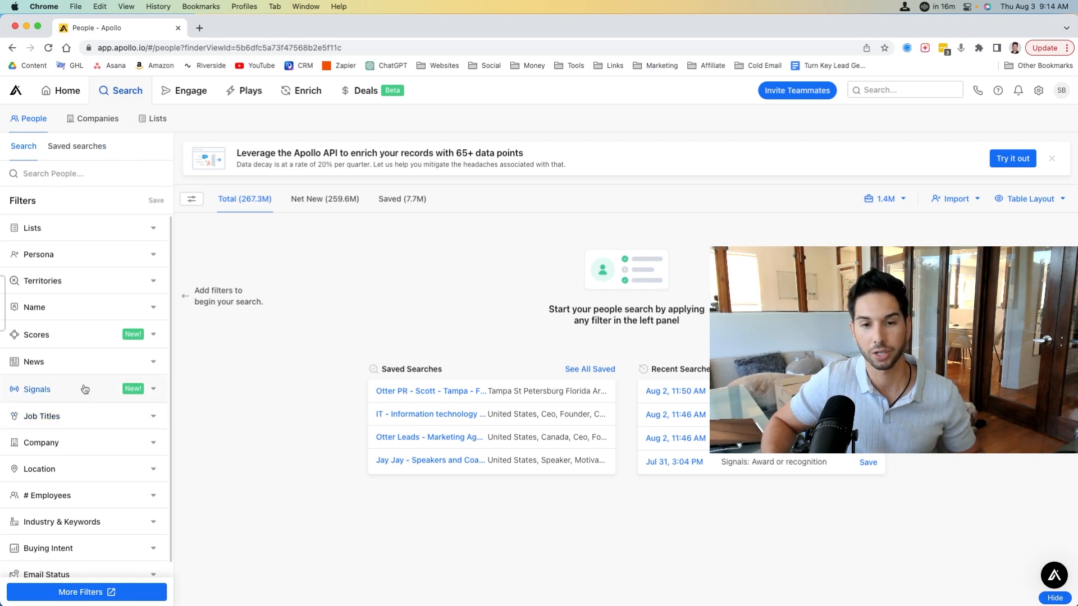
{"action": "mouse_move", "coordinate": [85, 388]}
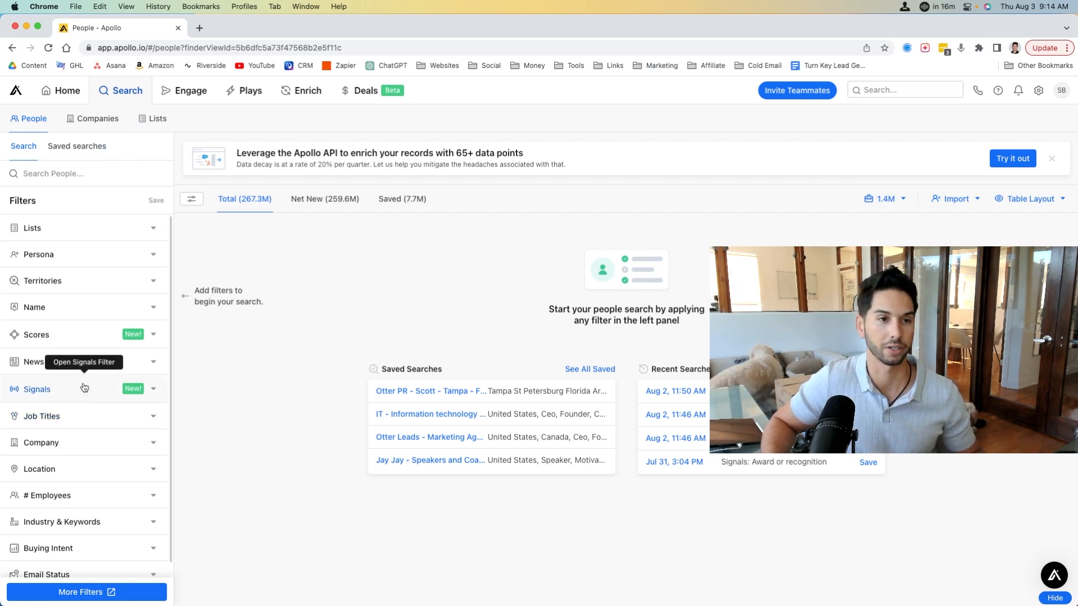
Open Engage > Sequences, check Settings & Mailboxes (none linked), then return to Sequences.
{"action": "left_click", "coordinate": [190, 89]}
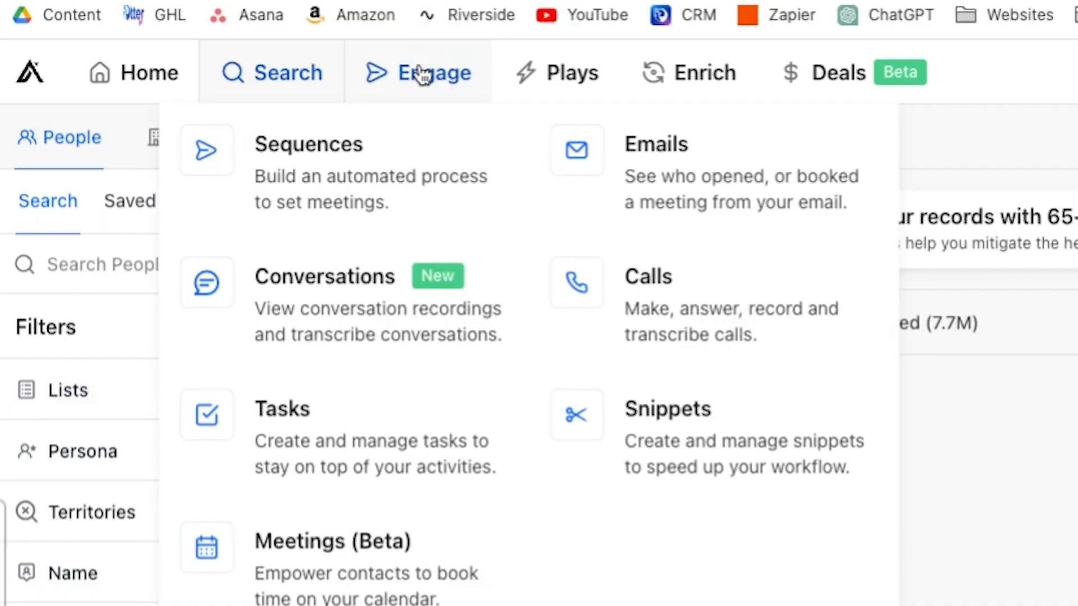
{"action": "left_click", "coordinate": [308, 144]}
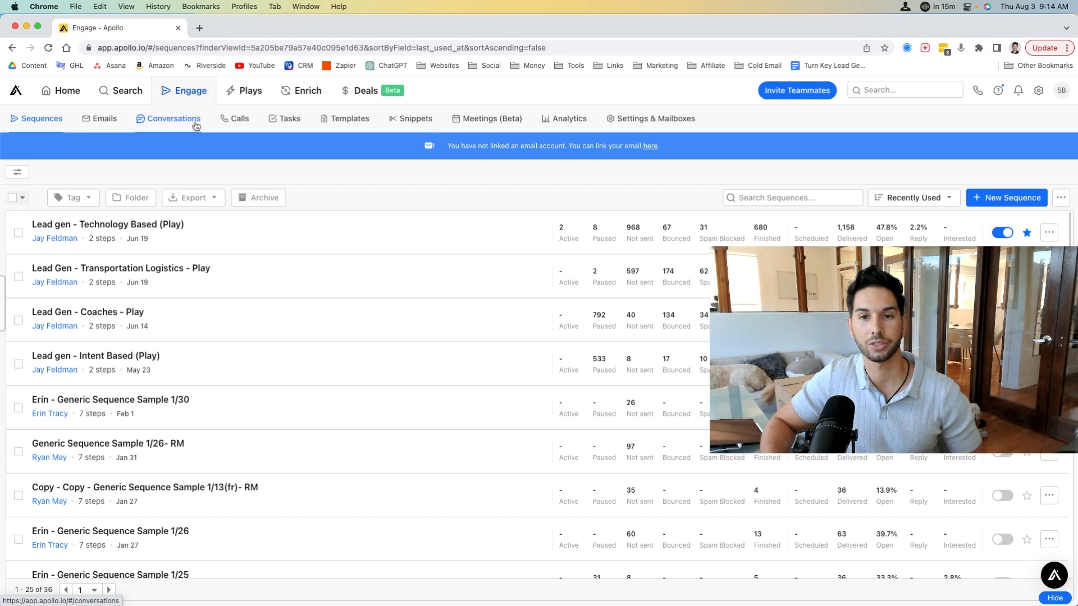
{"action": "left_click", "coordinate": [654, 119]}
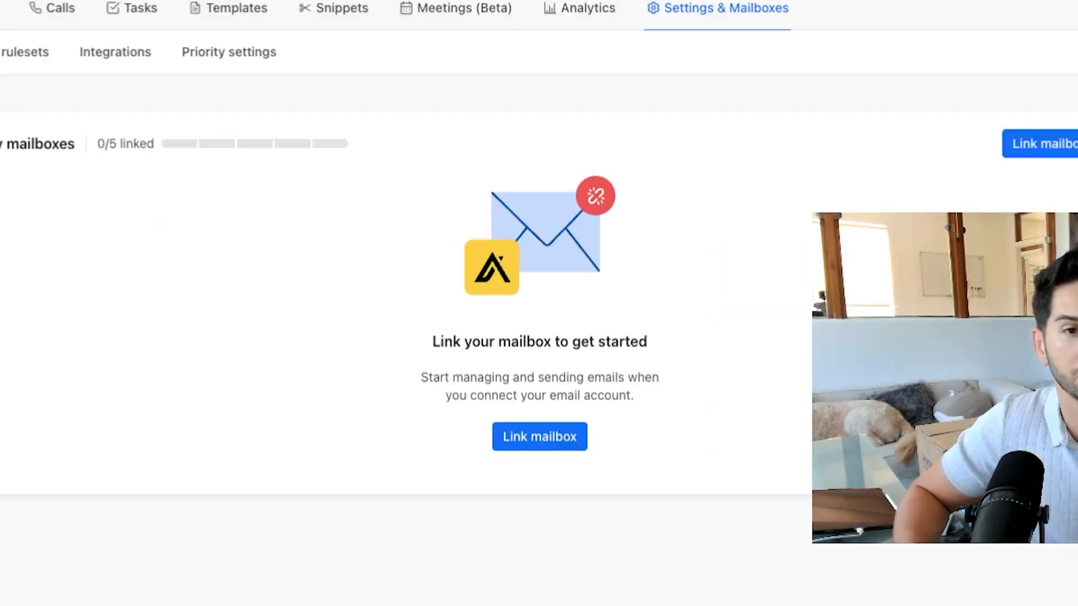
{"action": "mouse_move", "coordinate": [509, 256]}
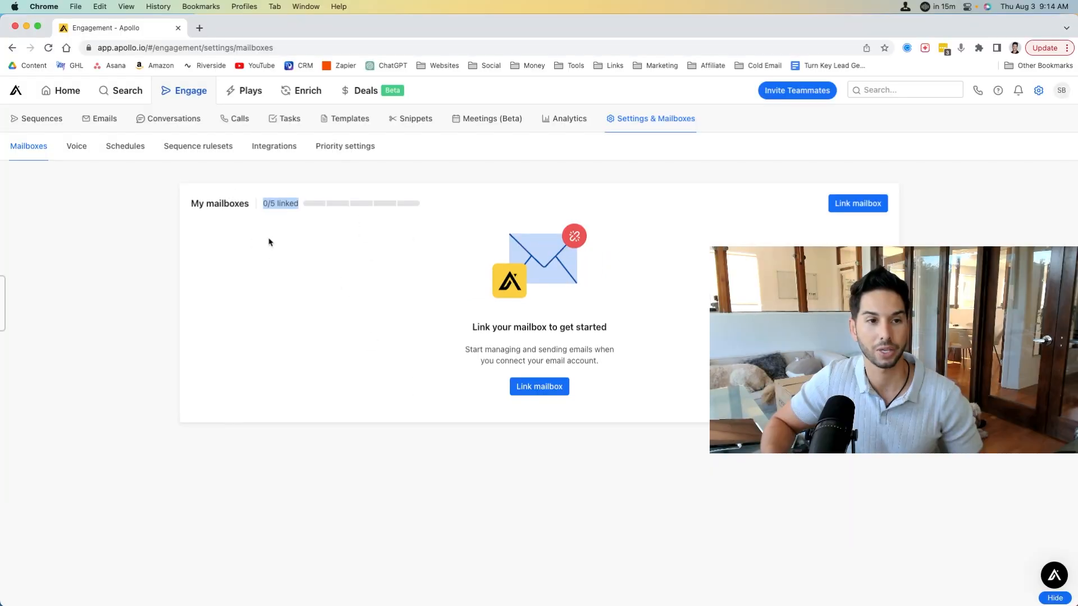
{"action": "left_click", "coordinate": [40, 118]}
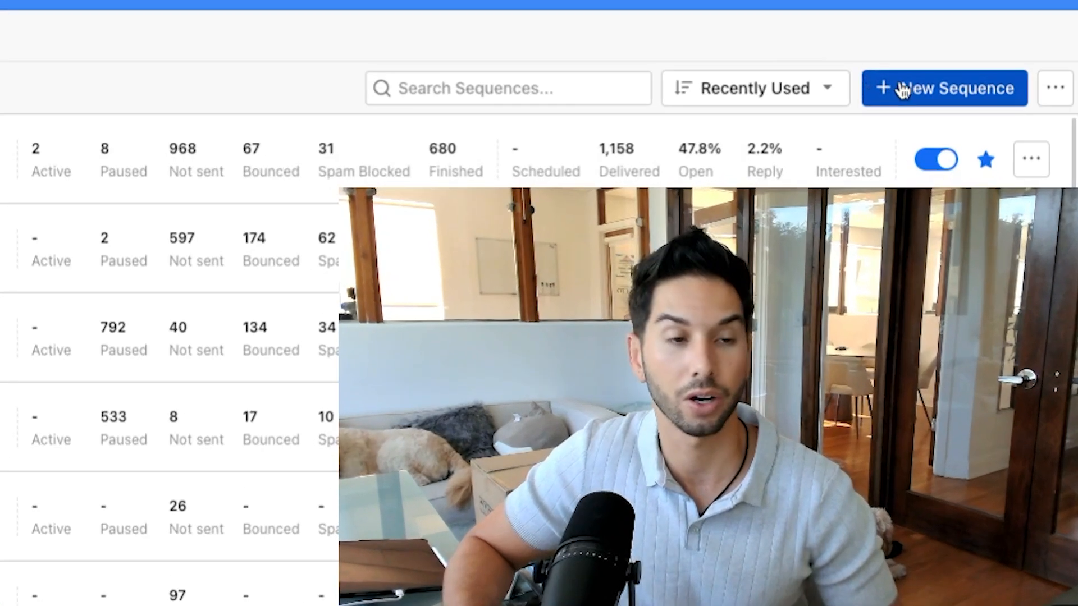
Create a new sequence from scratch named 'TEWTS'.
{"action": "left_click", "coordinate": [944, 88]}
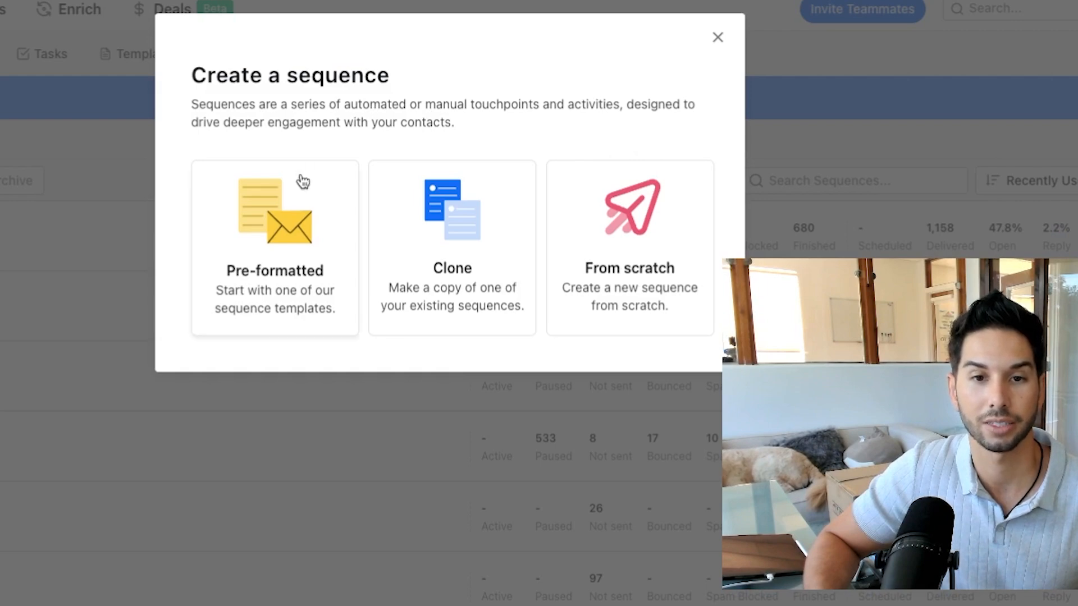
{"action": "left_click", "coordinate": [628, 248]}
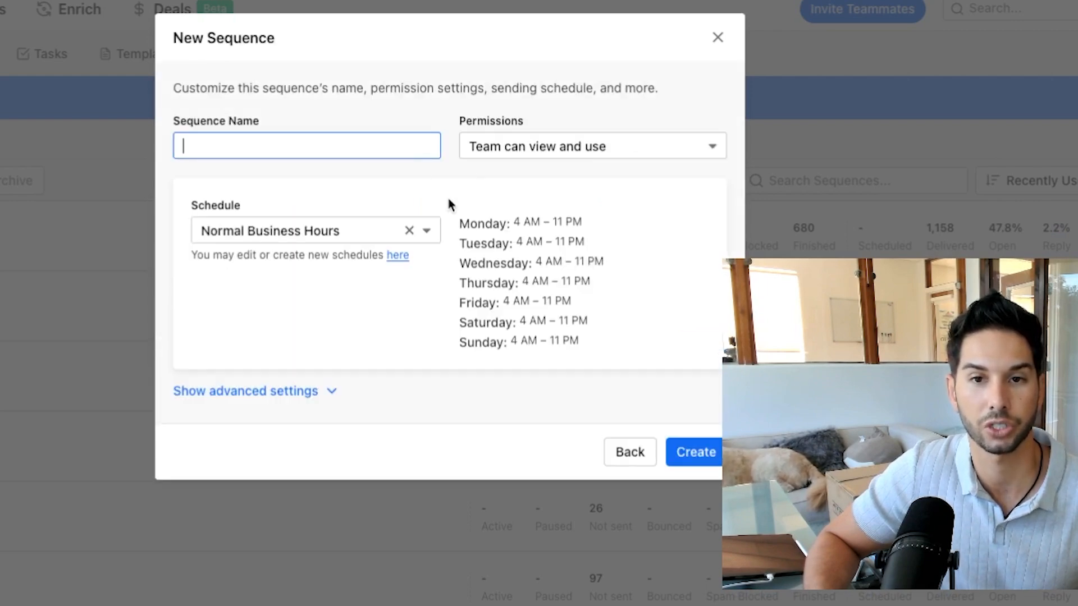
{"action": "type", "text": "TEWTS"}
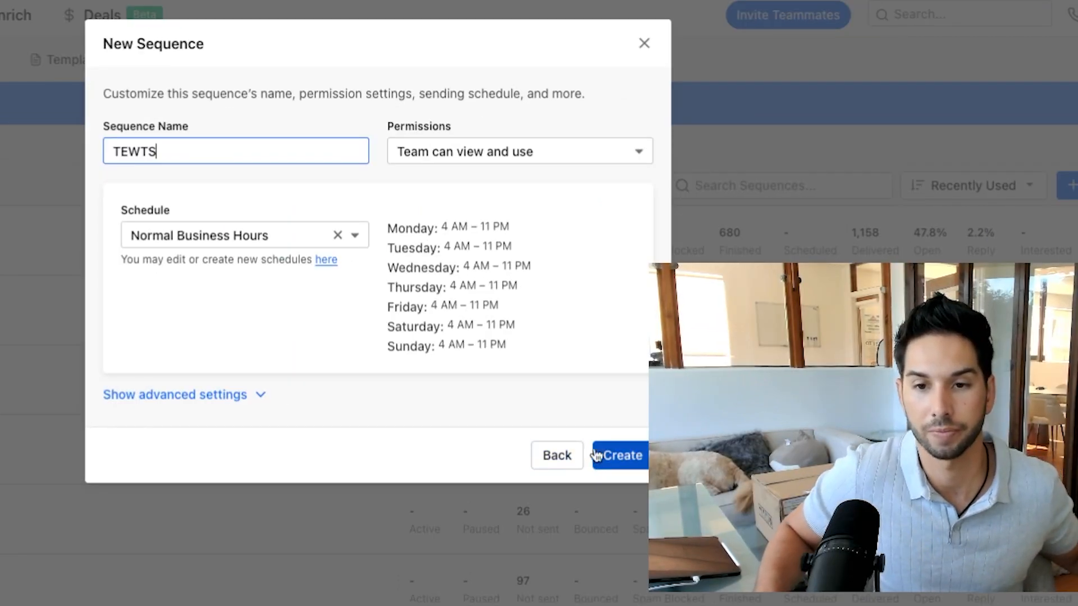
{"action": "left_click", "coordinate": [619, 456]}
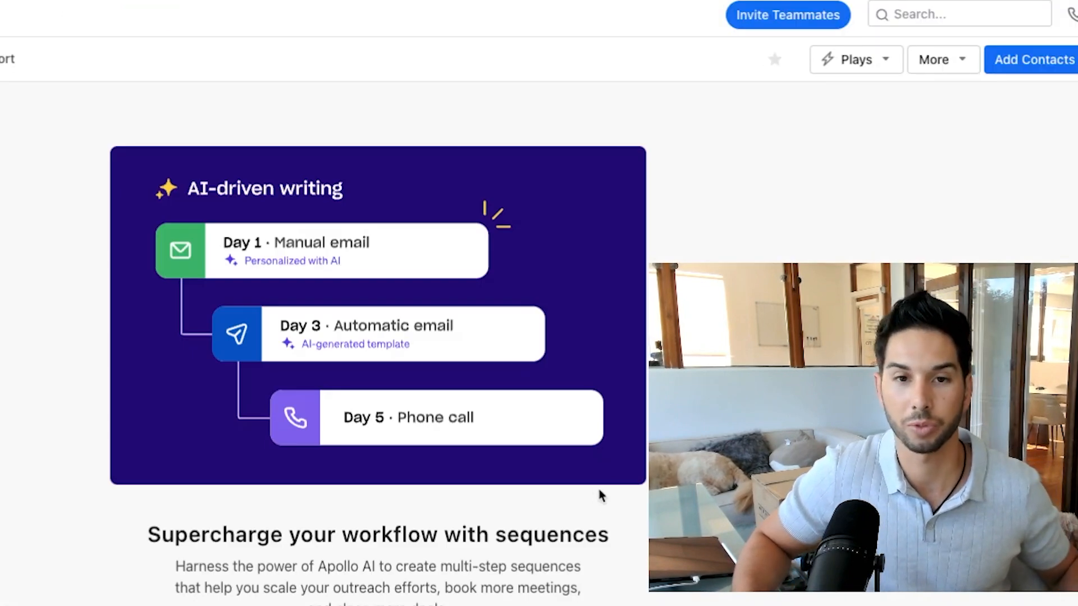
Add a first sequence step of type Automatic email.
{"action": "scroll", "scroll_direction": "down", "scroll_amount": 3}
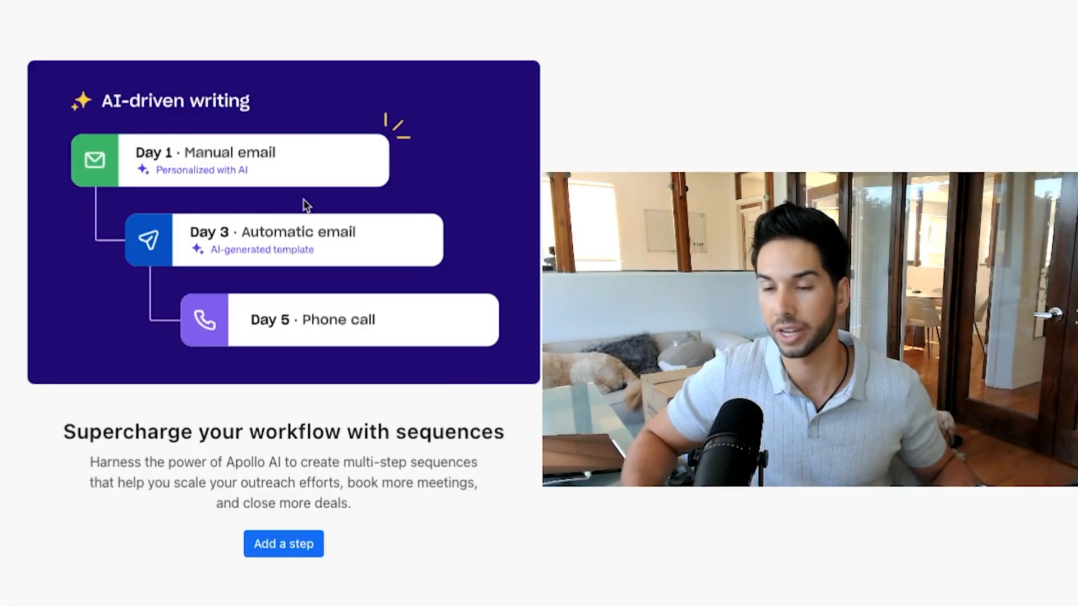
{"action": "left_click", "coordinate": [283, 544]}
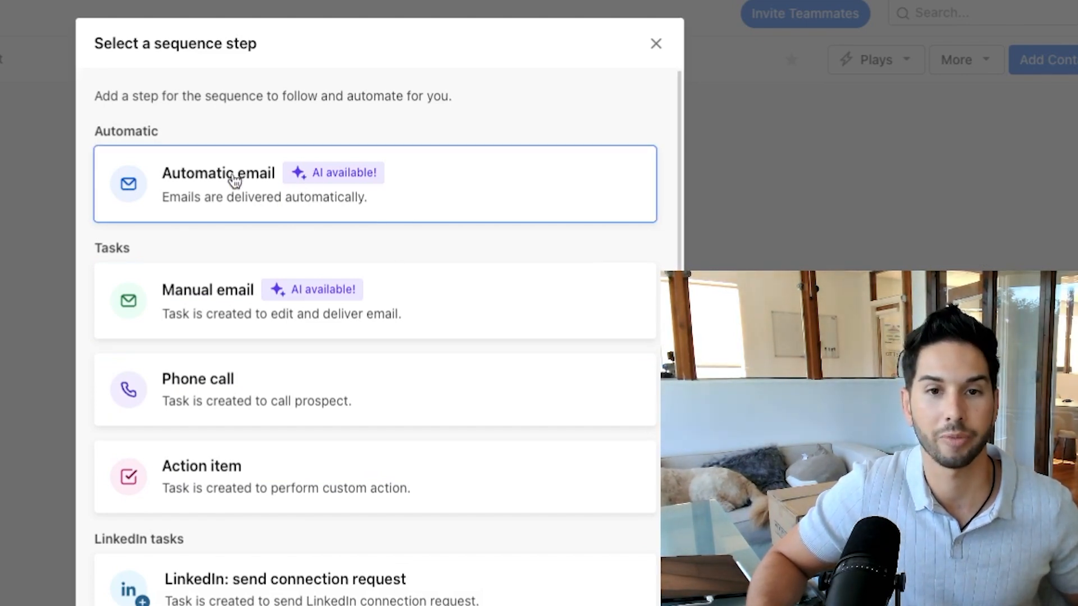
{"action": "left_click", "coordinate": [218, 184]}
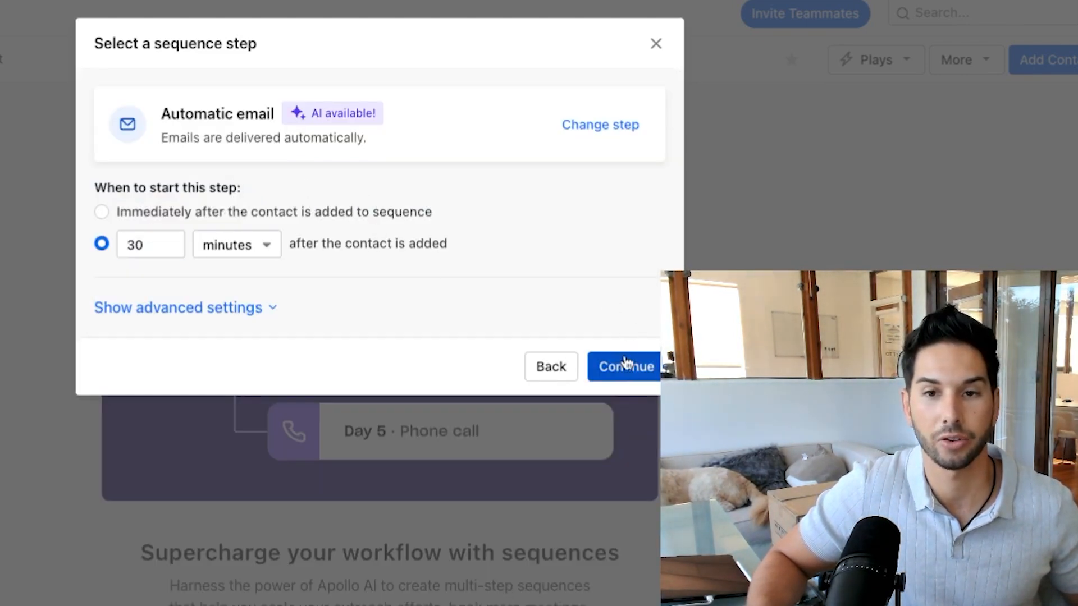
Confirm the 30-minute automatic email step and enter its empty template body.
{"action": "left_click", "coordinate": [624, 367]}
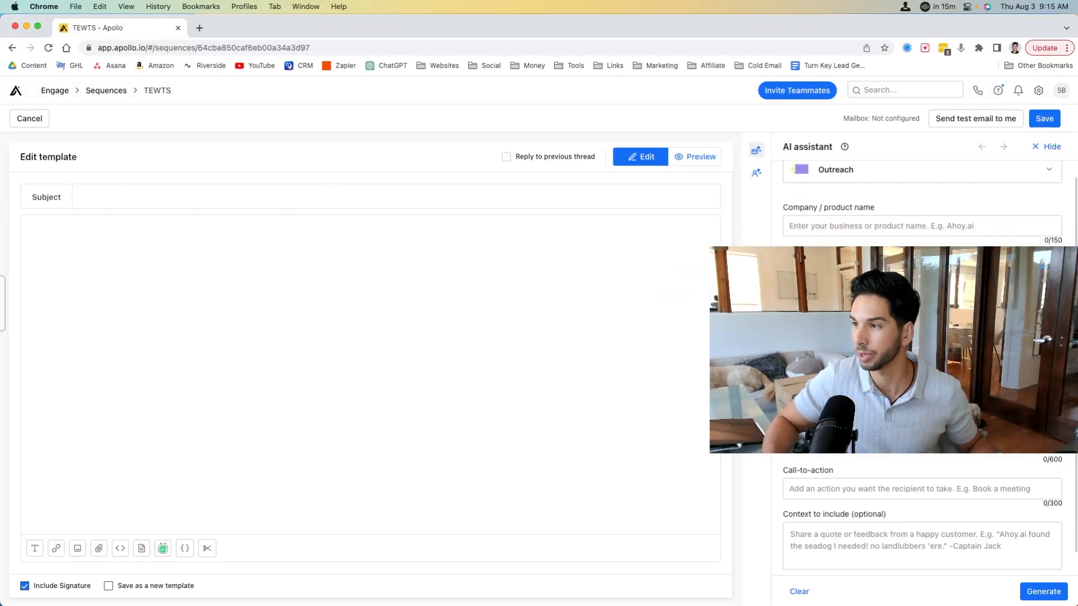
{"action": "scroll", "scroll_direction": "down", "scroll_amount": 3}
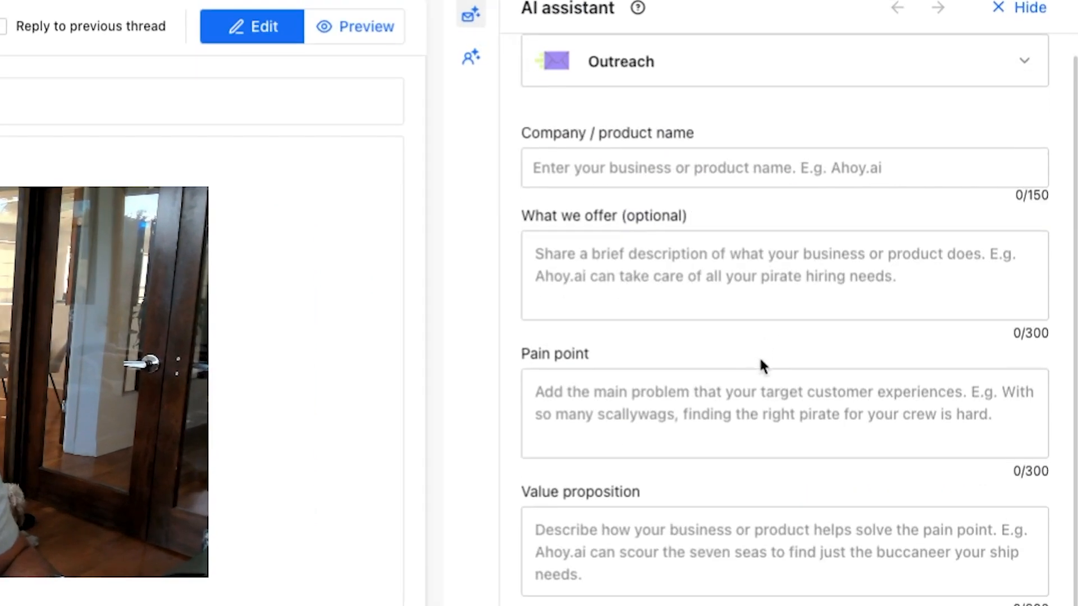
{"action": "scroll", "scroll_direction": "down", "scroll_amount": 3}
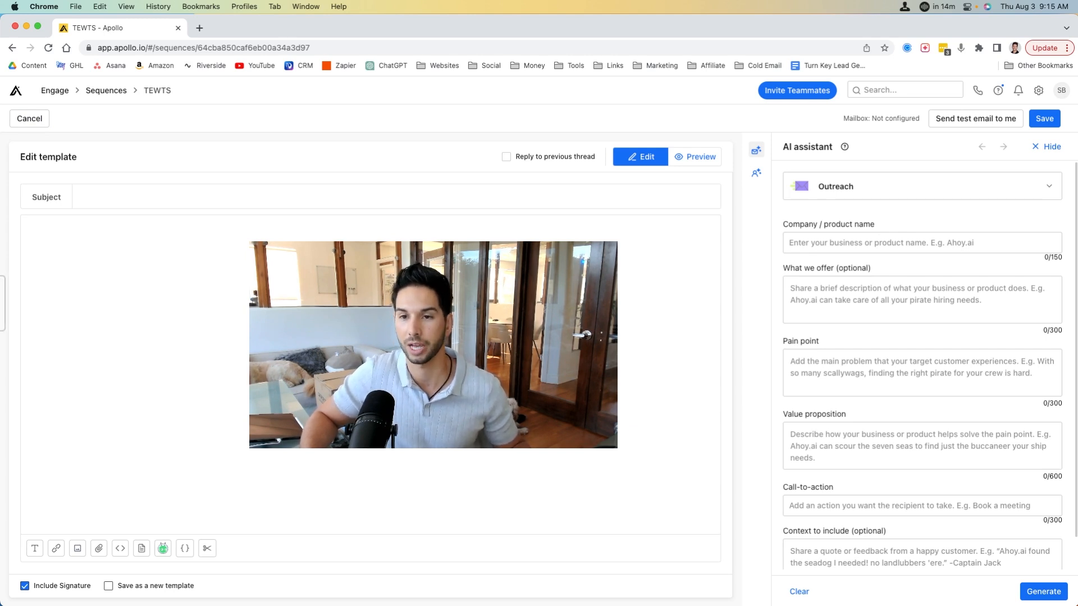
{"action": "left_click", "coordinate": [921, 299]}
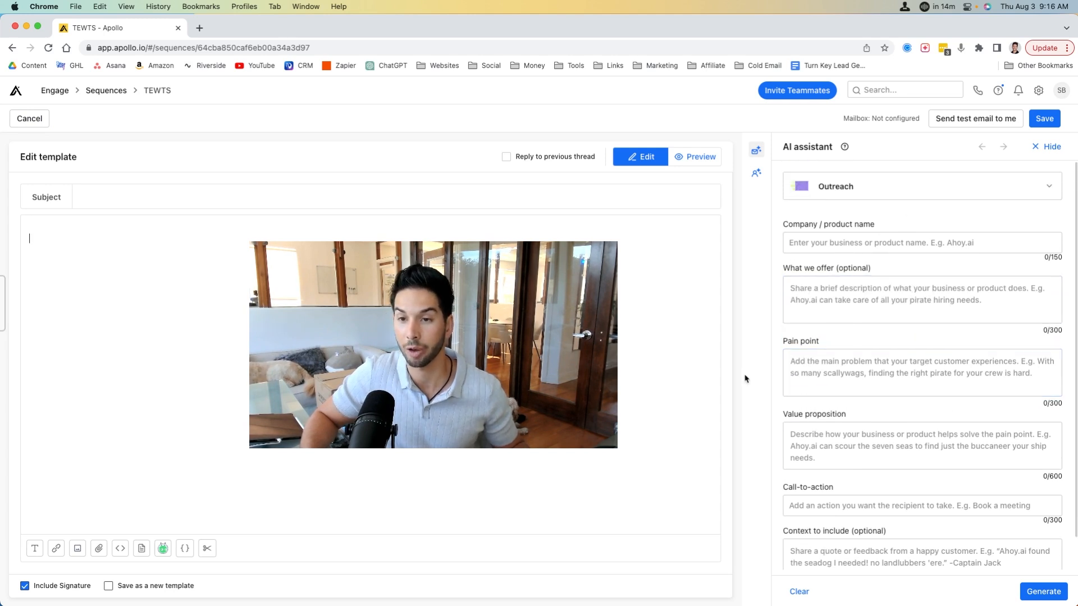
{"action": "left_click", "coordinate": [921, 242]}
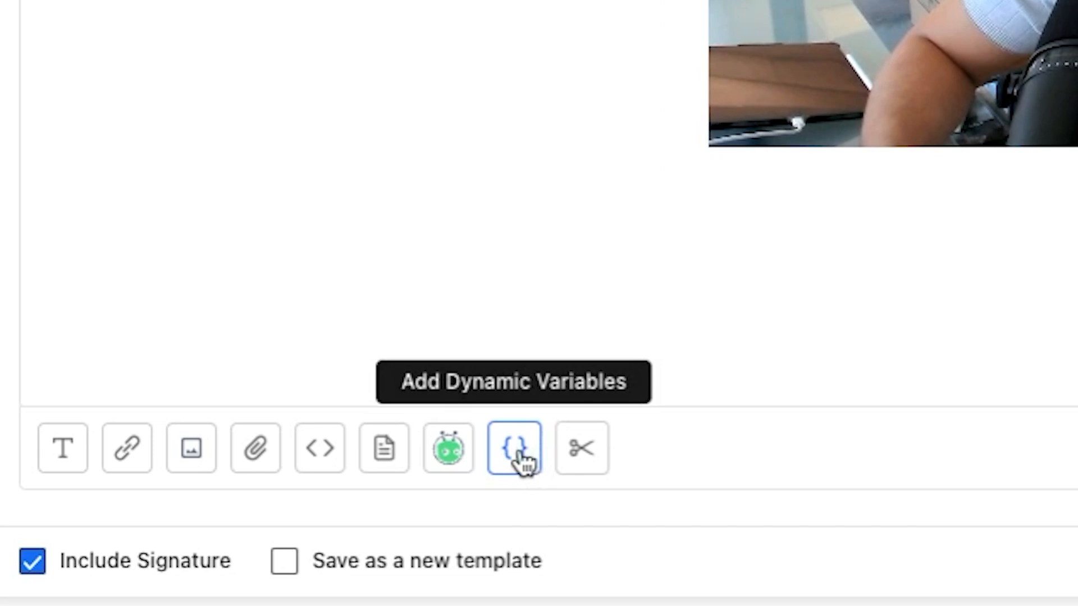
{"action": "mouse_move", "coordinate": [479, 469]}
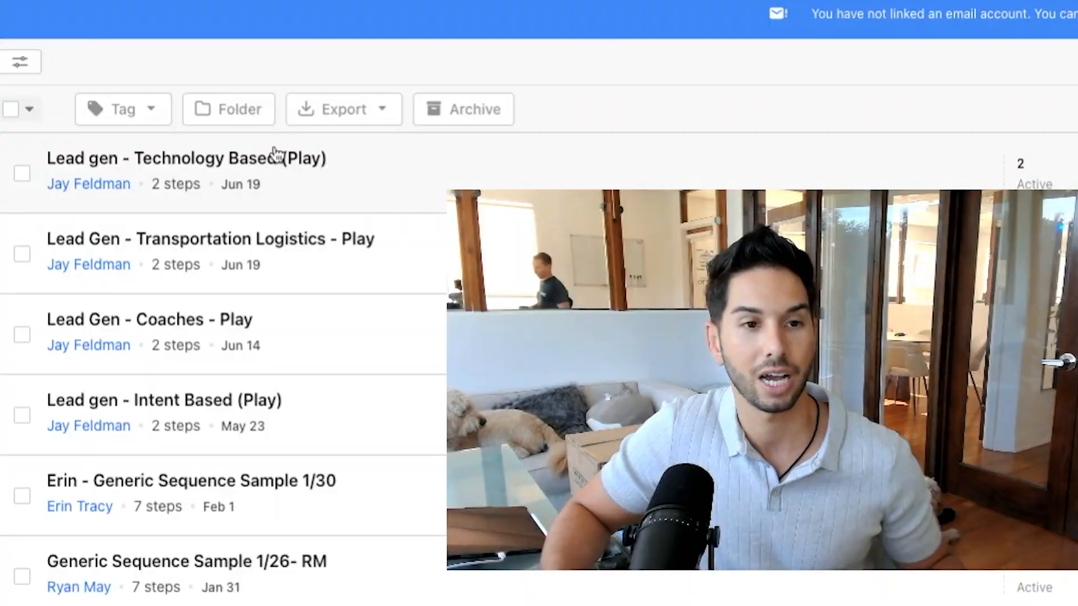
{"action": "mouse_move", "coordinate": [292, 292]}
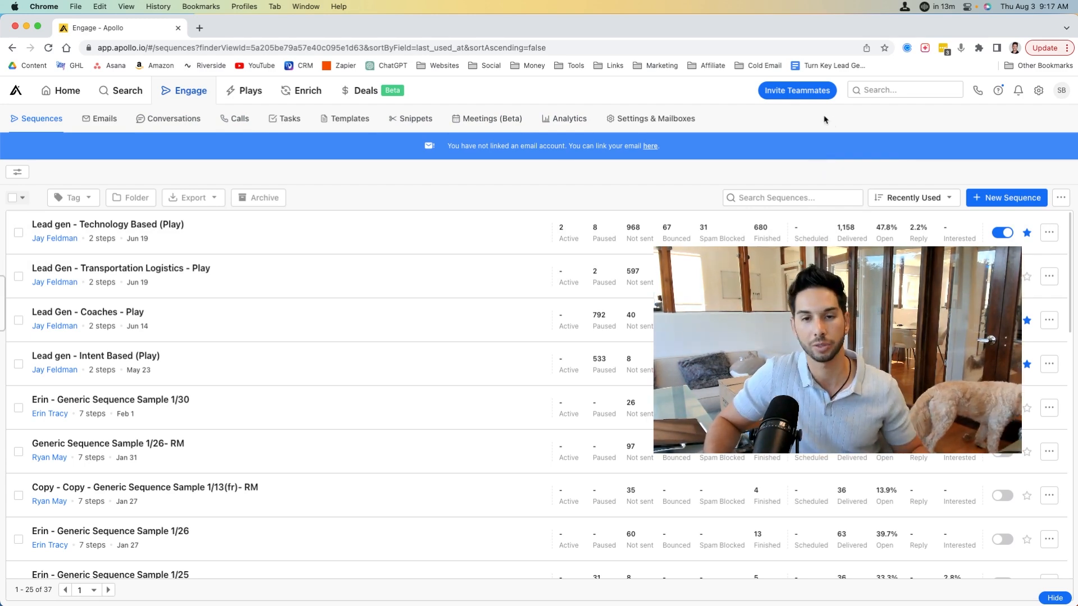
{"action": "mouse_move", "coordinate": [557, 177]}
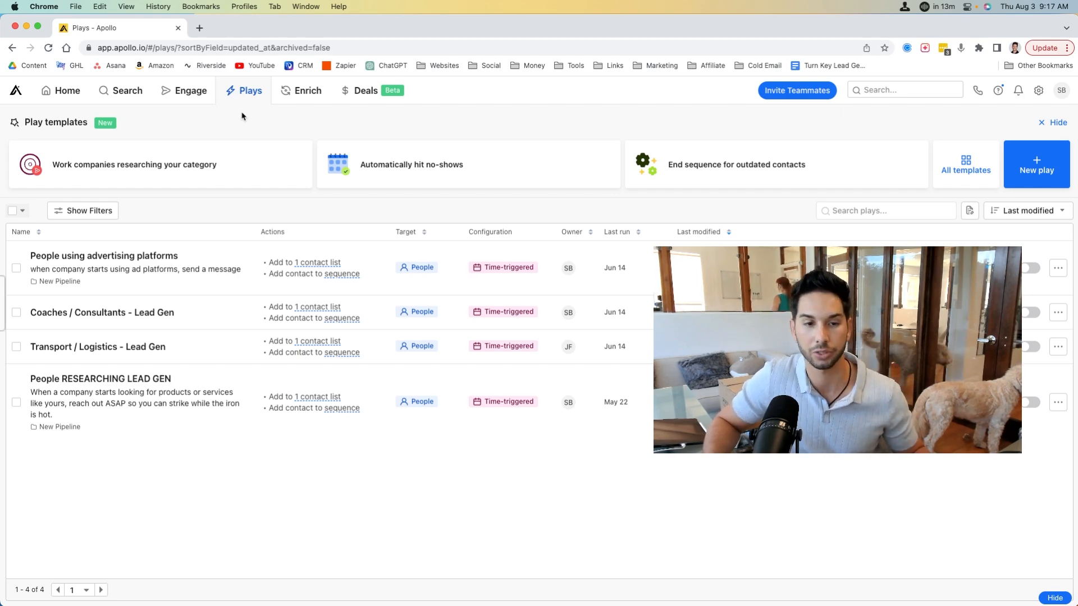
{"action": "mouse_move", "coordinate": [800, 132]}
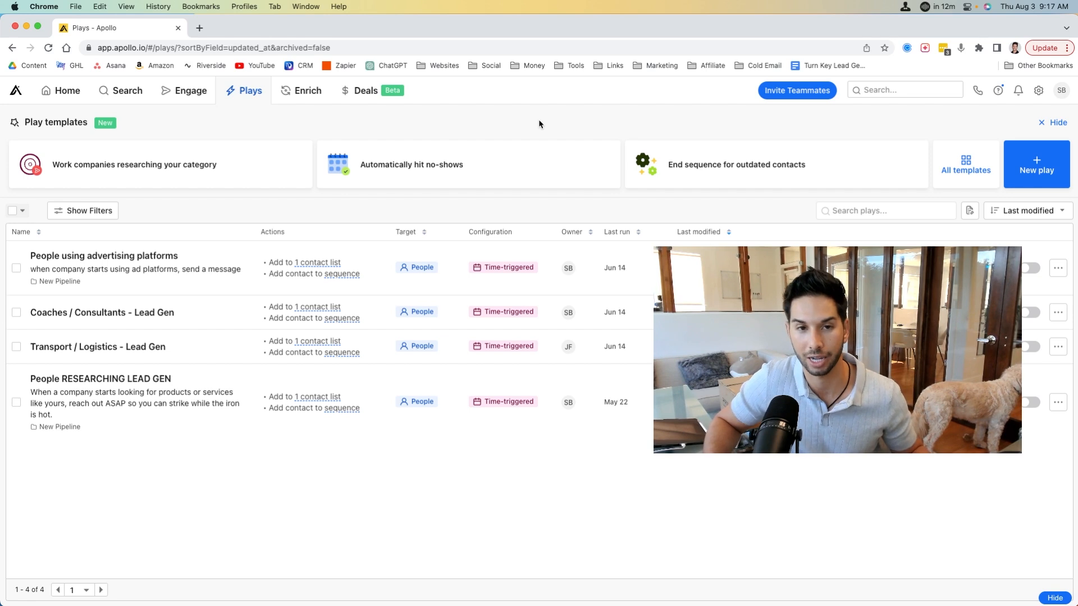
{"action": "mouse_move", "coordinate": [530, 130]}
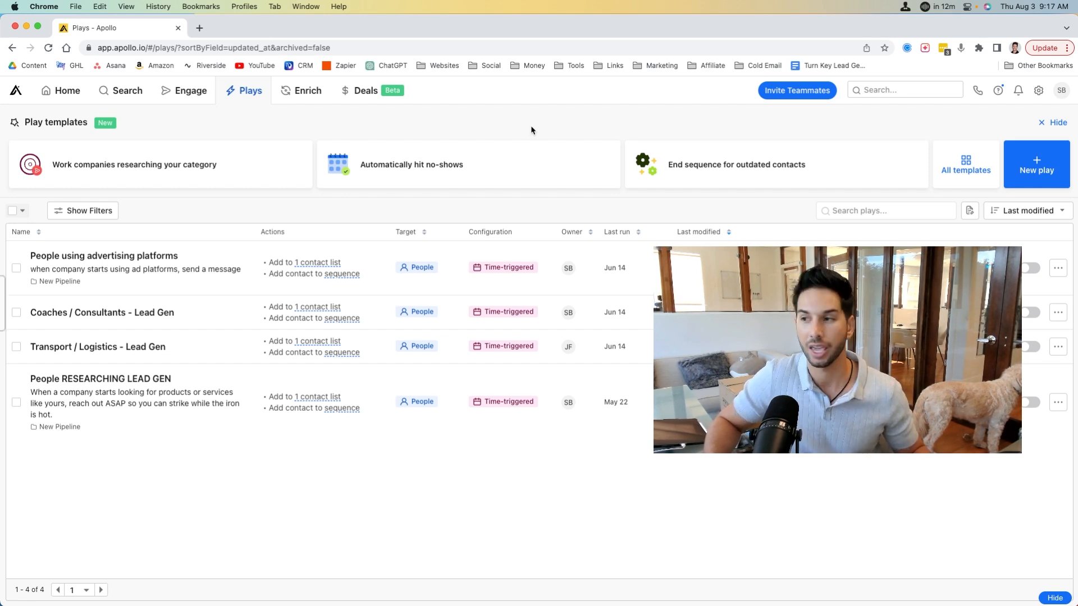
{"action": "mouse_move", "coordinate": [526, 131]}
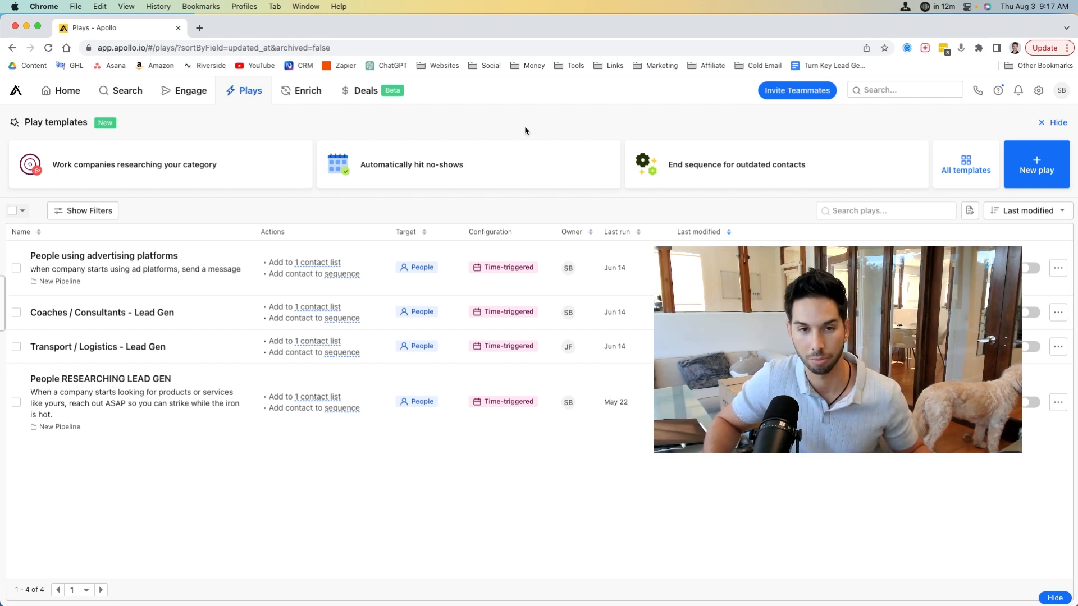
{"action": "mouse_move", "coordinate": [411, 165]}
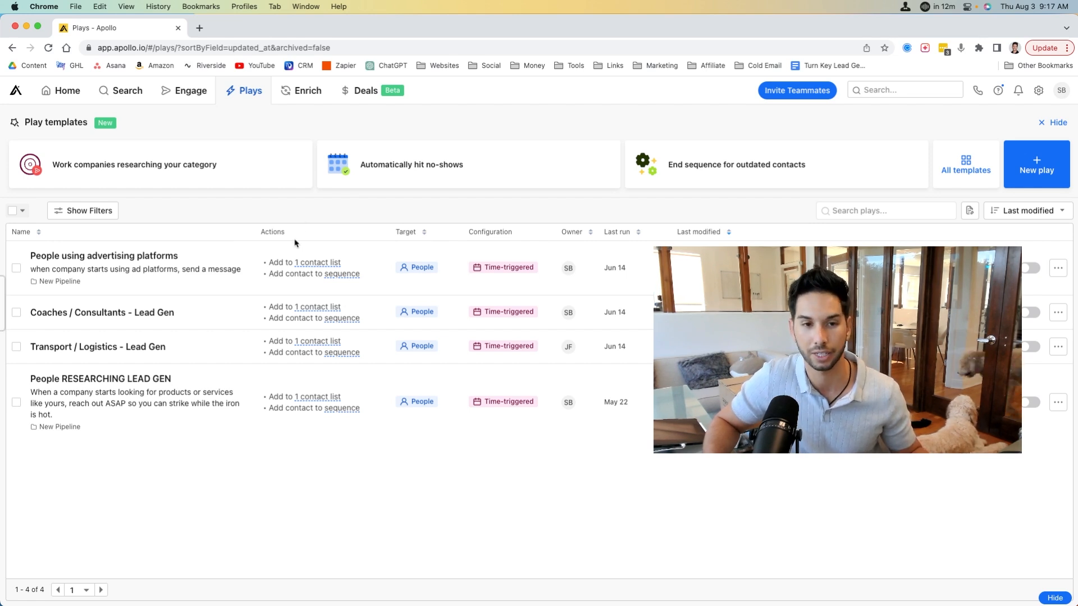
{"action": "mouse_move", "coordinate": [299, 315]}
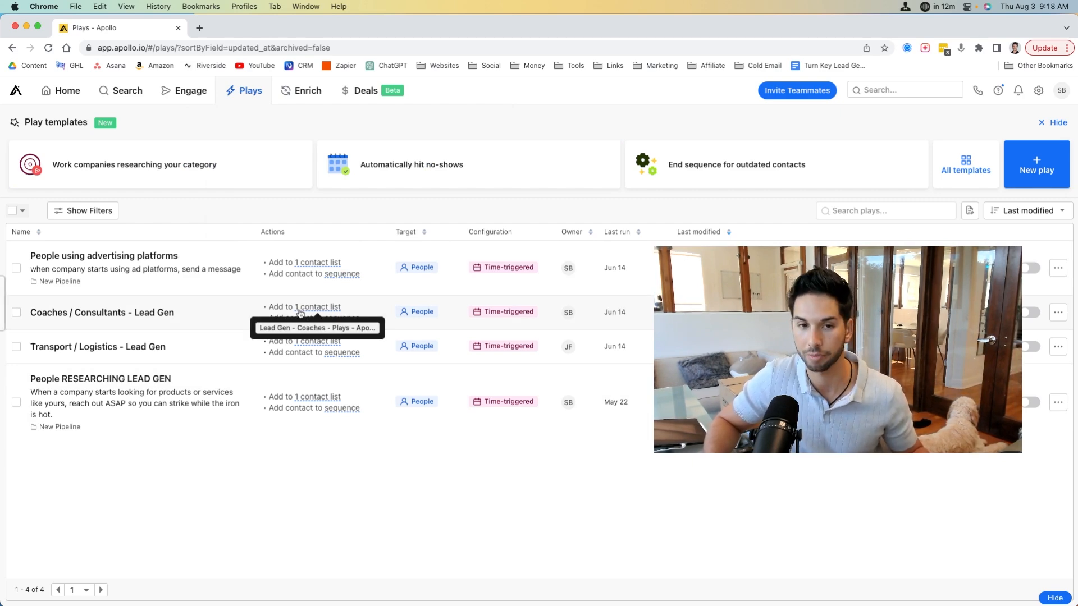
{"action": "mouse_move", "coordinate": [299, 329]}
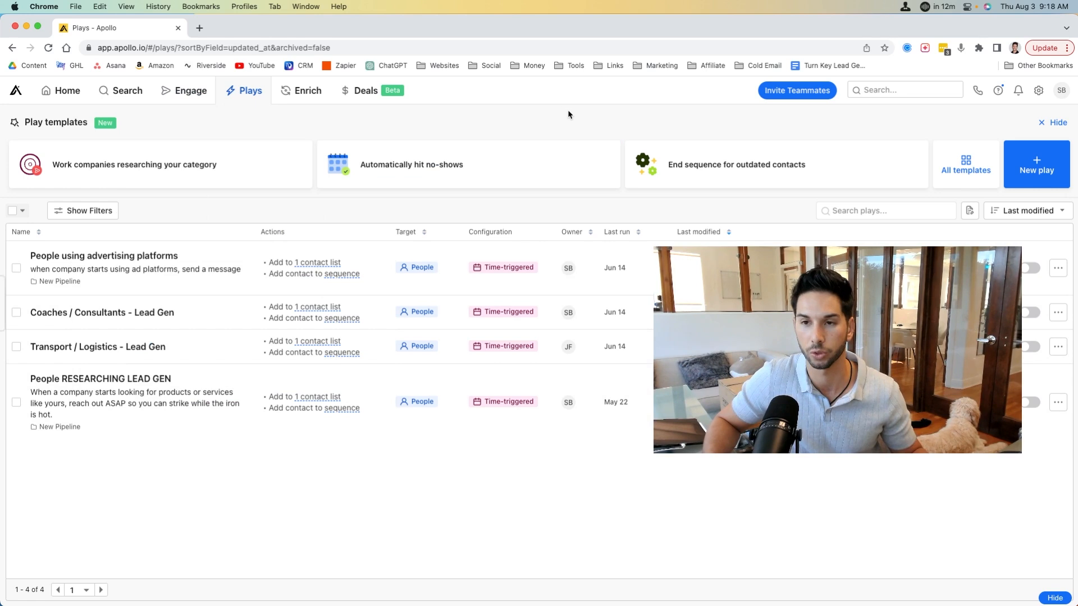
{"action": "mouse_move", "coordinate": [552, 109]}
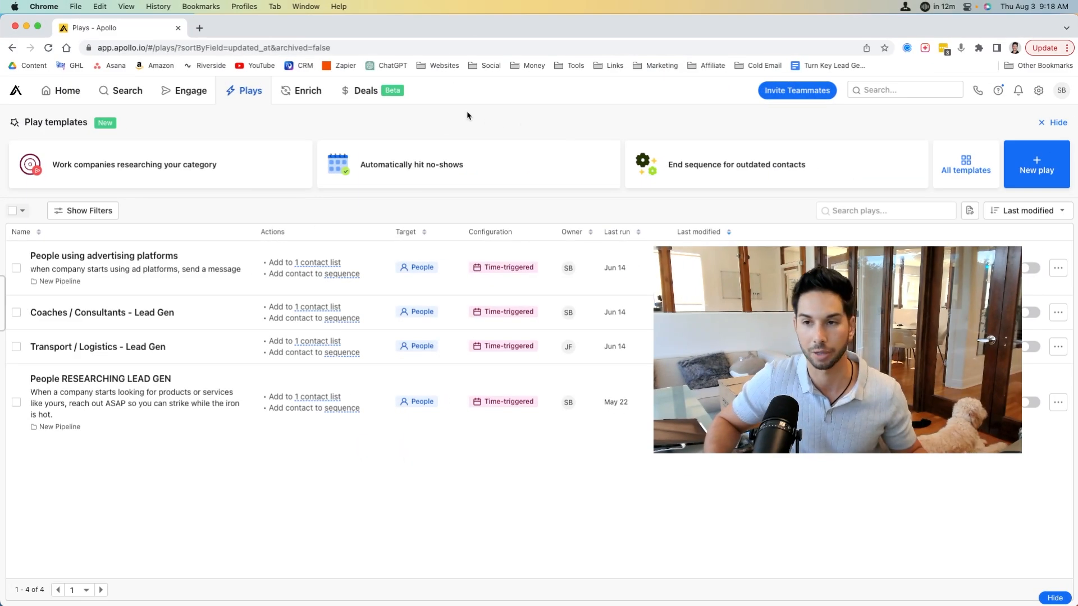
Start a new play from the Plays page.
{"action": "left_click", "coordinate": [965, 165]}
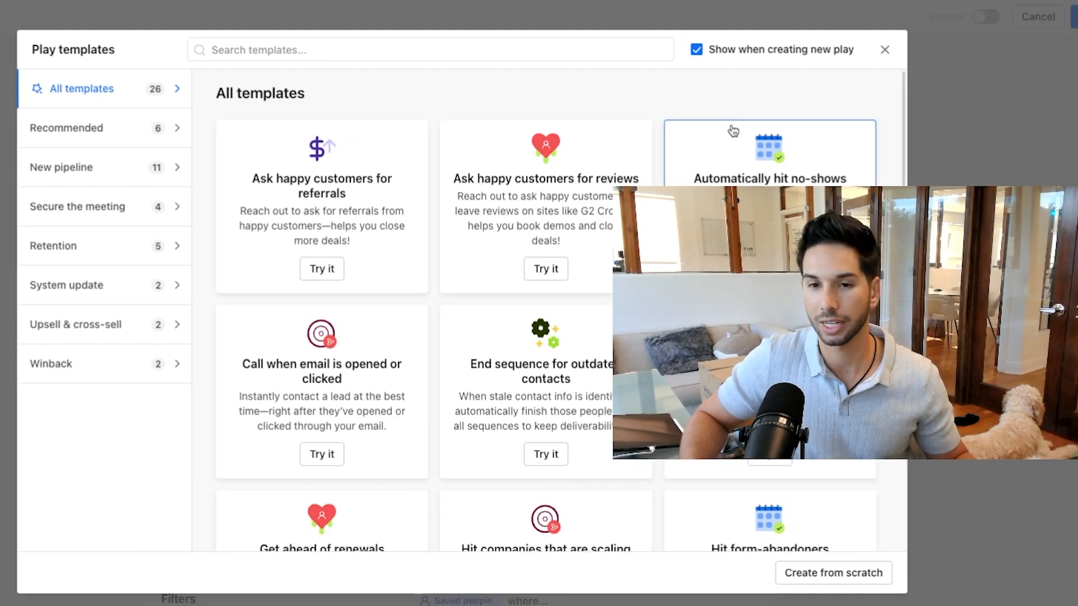
Scroll through the 26 play templates, then choose Create from scratch.
{"action": "scroll", "scroll_direction": "down", "scroll_amount": 3}
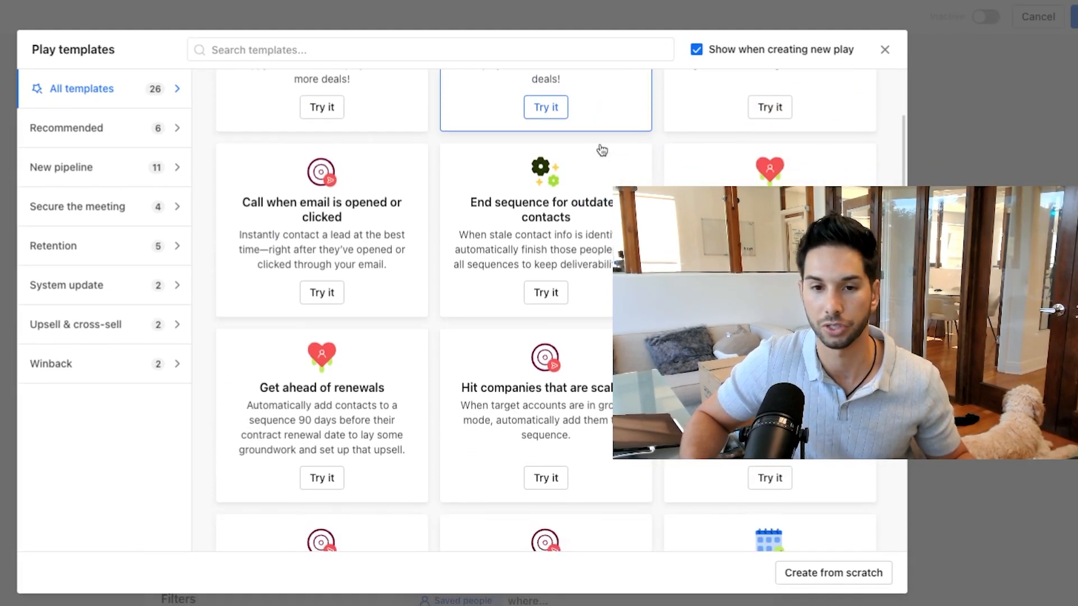
{"action": "scroll", "scroll_direction": "down", "scroll_amount": 3}
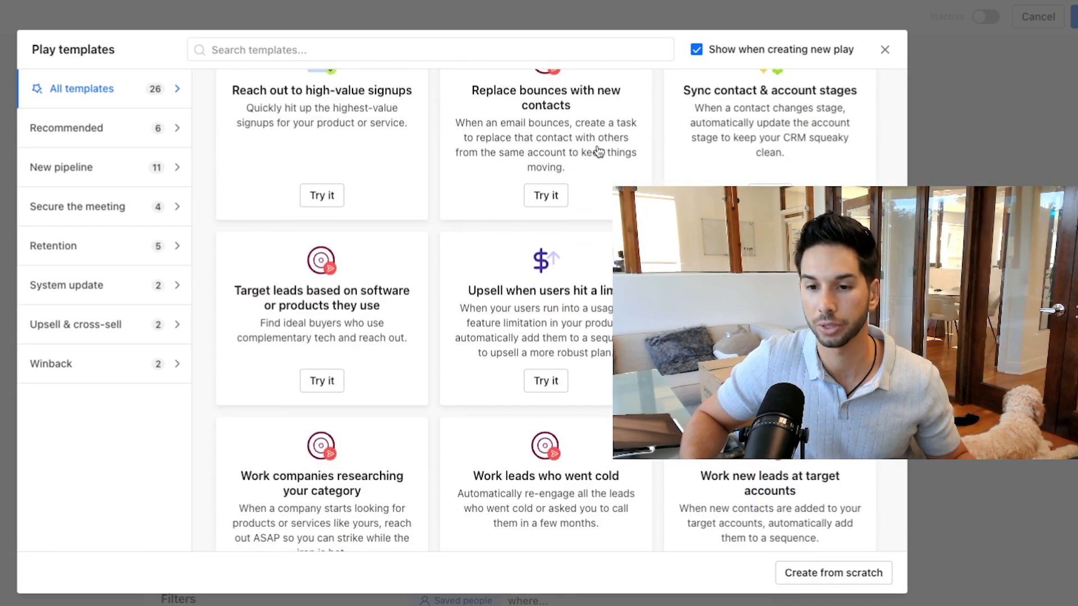
{"action": "scroll", "scroll_direction": "down", "scroll_amount": 3}
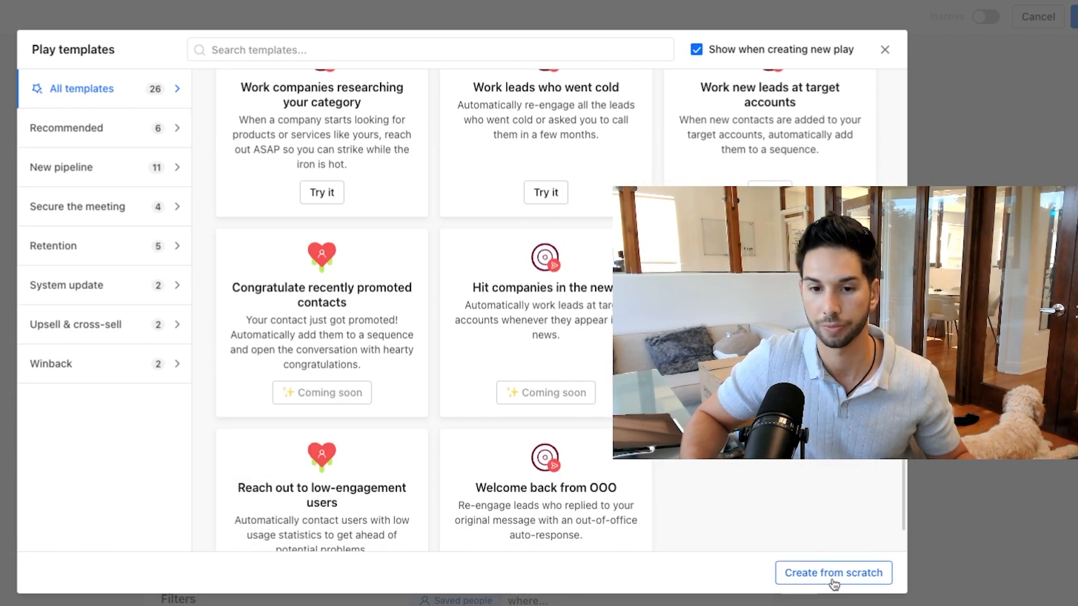
{"action": "left_click", "coordinate": [833, 572]}
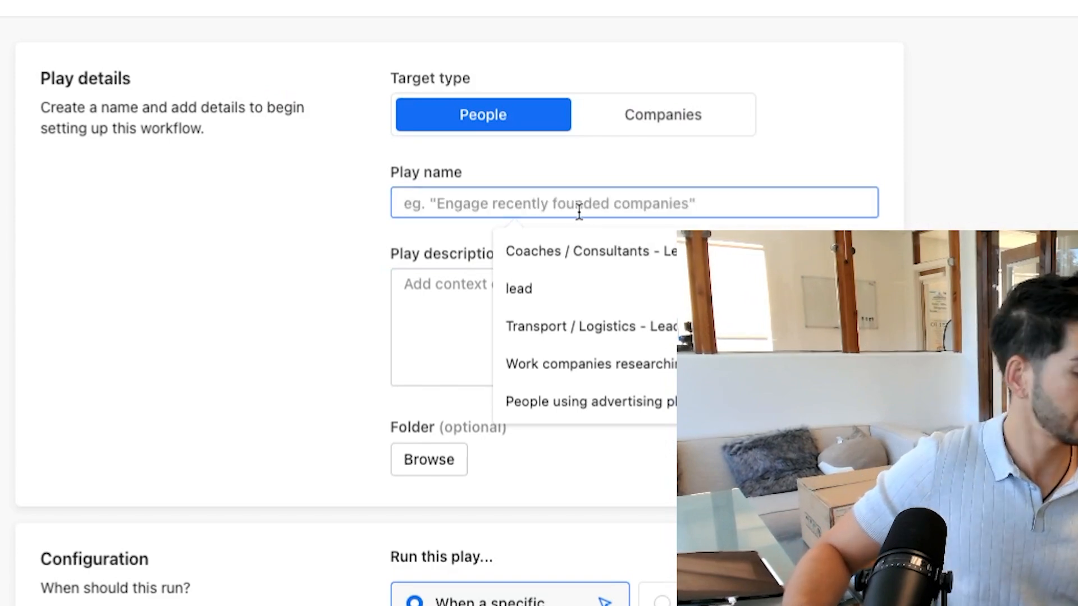
Schedule the play to repeat weekly and open its filter configuration.
{"action": "scroll", "scroll_direction": "down", "scroll_amount": 3}
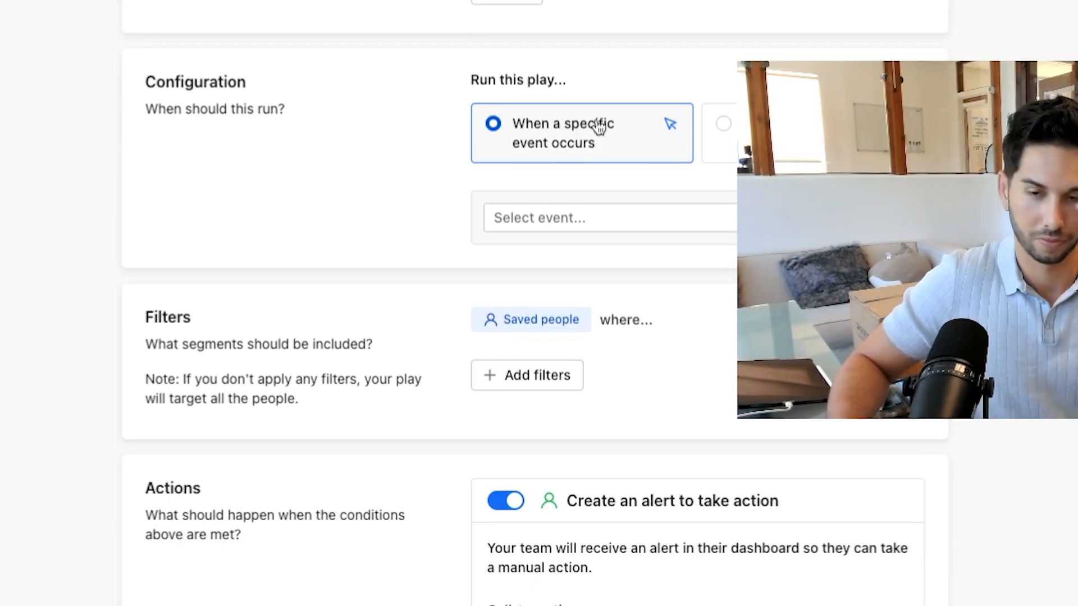
{"action": "left_click", "coordinate": [723, 124]}
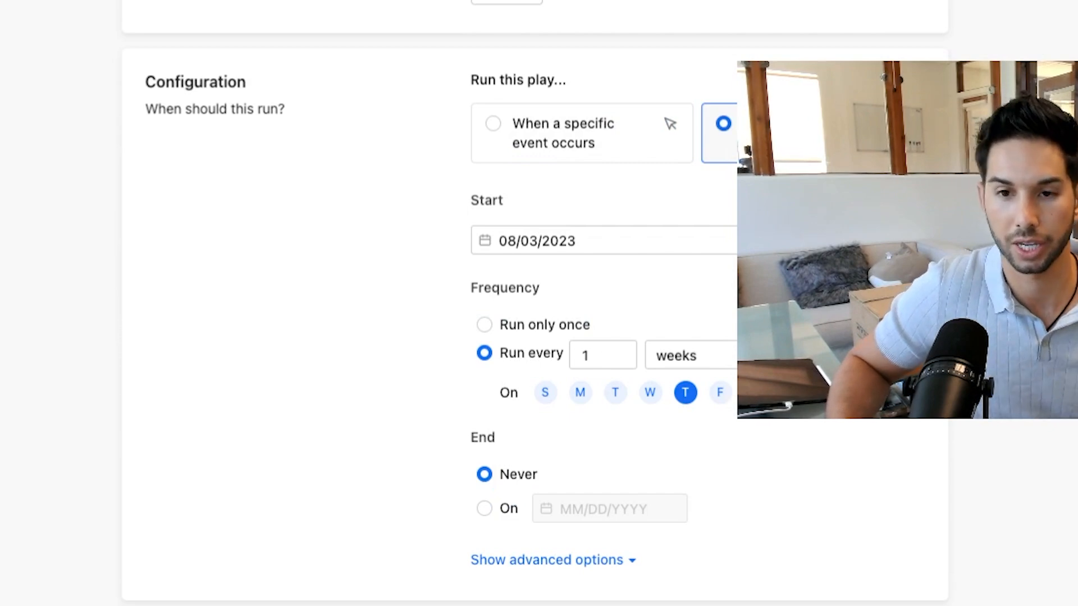
{"action": "left_click", "coordinate": [691, 354]}
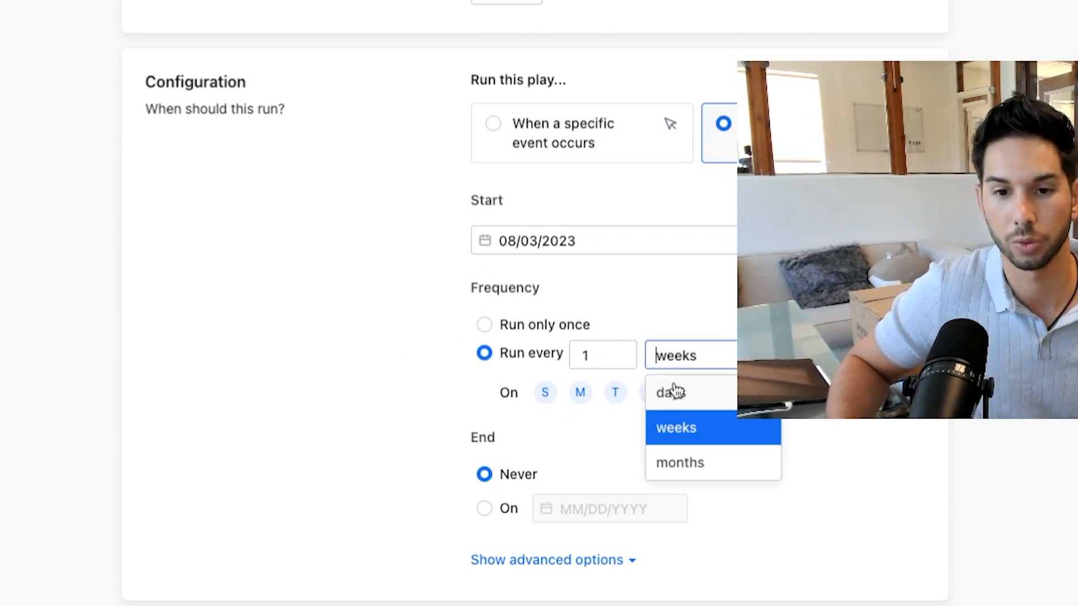
{"action": "scroll", "scroll_direction": "down", "scroll_amount": 3}
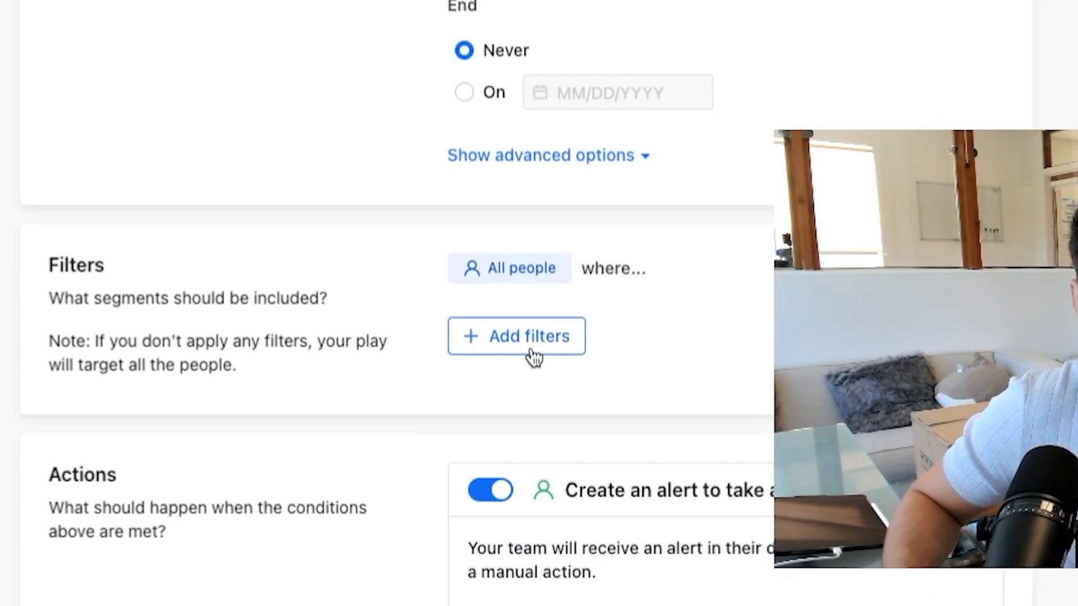
{"action": "left_click", "coordinate": [516, 337]}
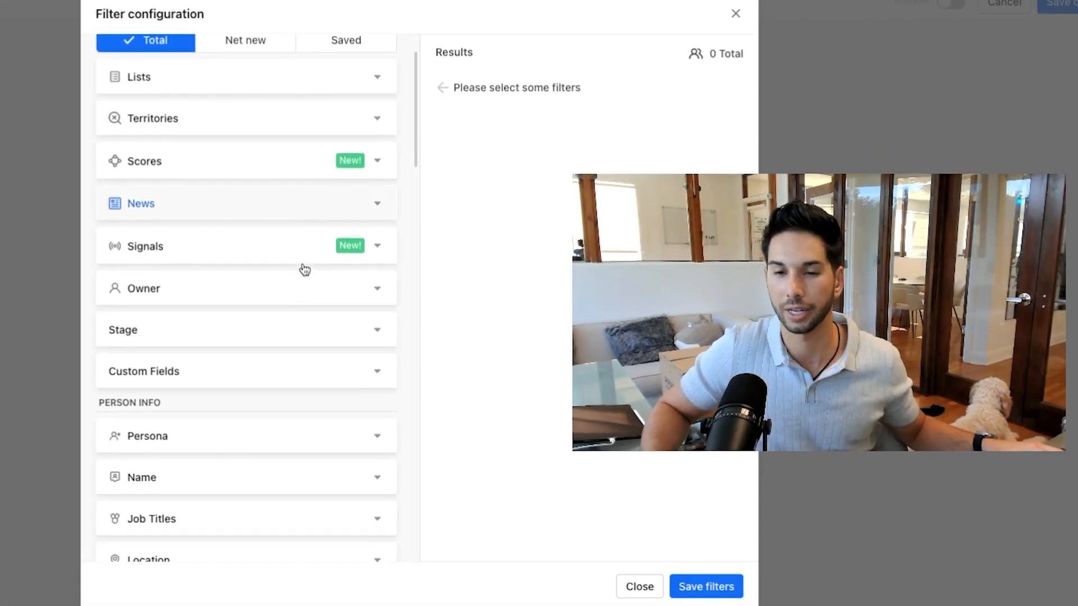
Filter the play's people to Email Status: Verified.
{"action": "scroll", "scroll_direction": "down", "scroll_amount": 3}
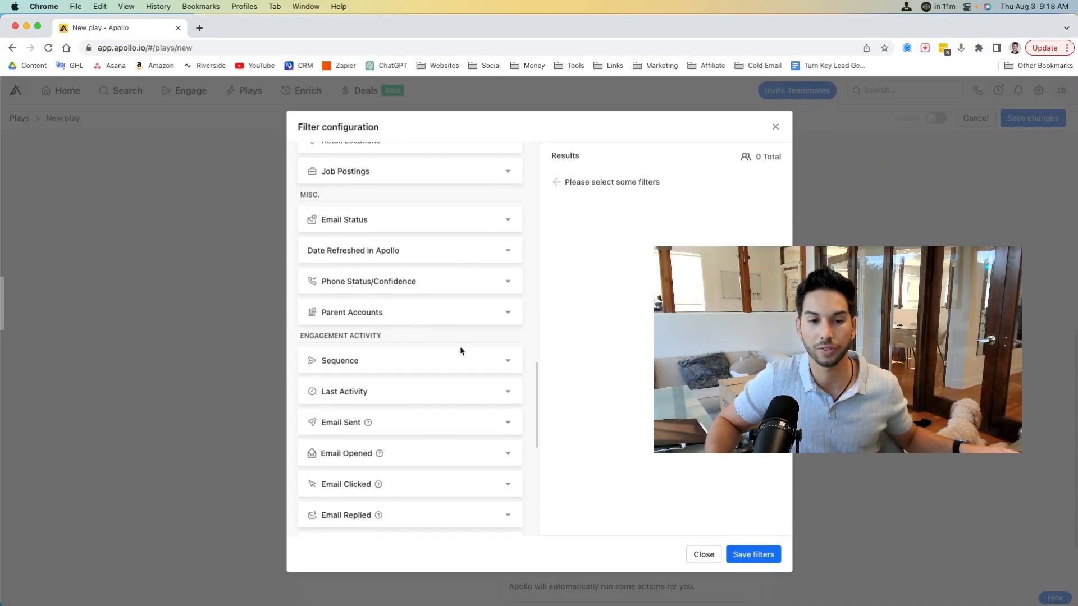
{"action": "scroll", "scroll_direction": "up", "scroll_amount": 3}
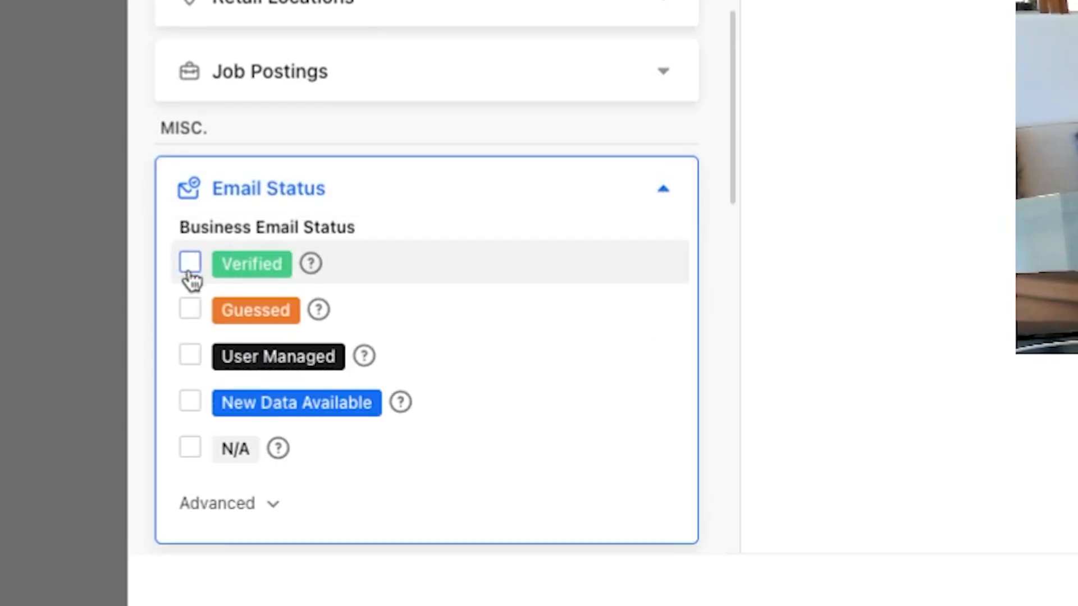
{"action": "left_click", "coordinate": [189, 264]}
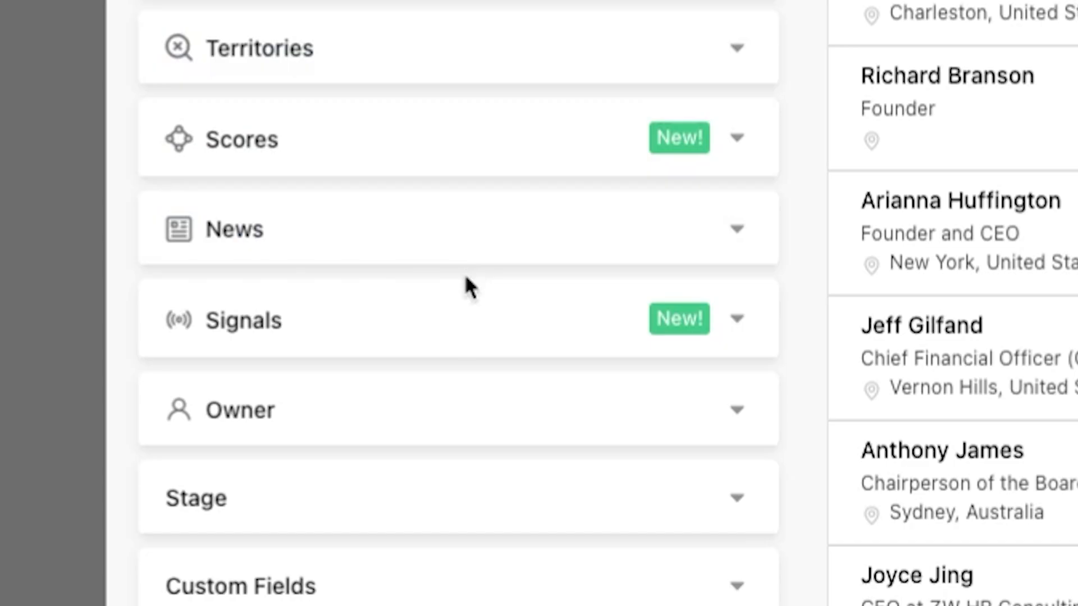
{"action": "mouse_move", "coordinate": [468, 232]}
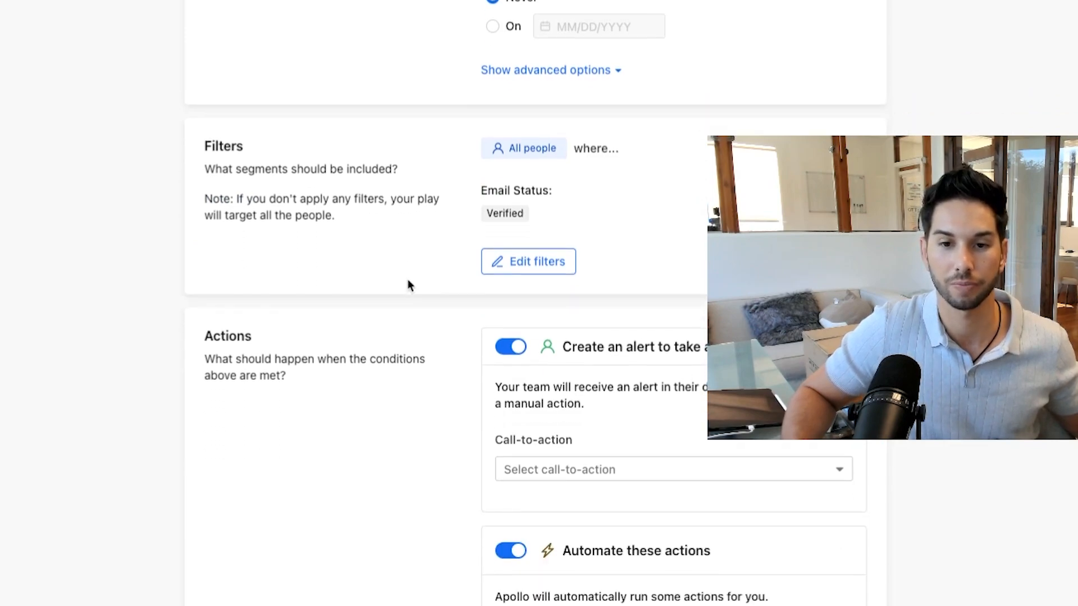
Turn off the alert action and add contacts to the first generic sample sequence.
{"action": "scroll", "scroll_direction": "down", "scroll_amount": 3}
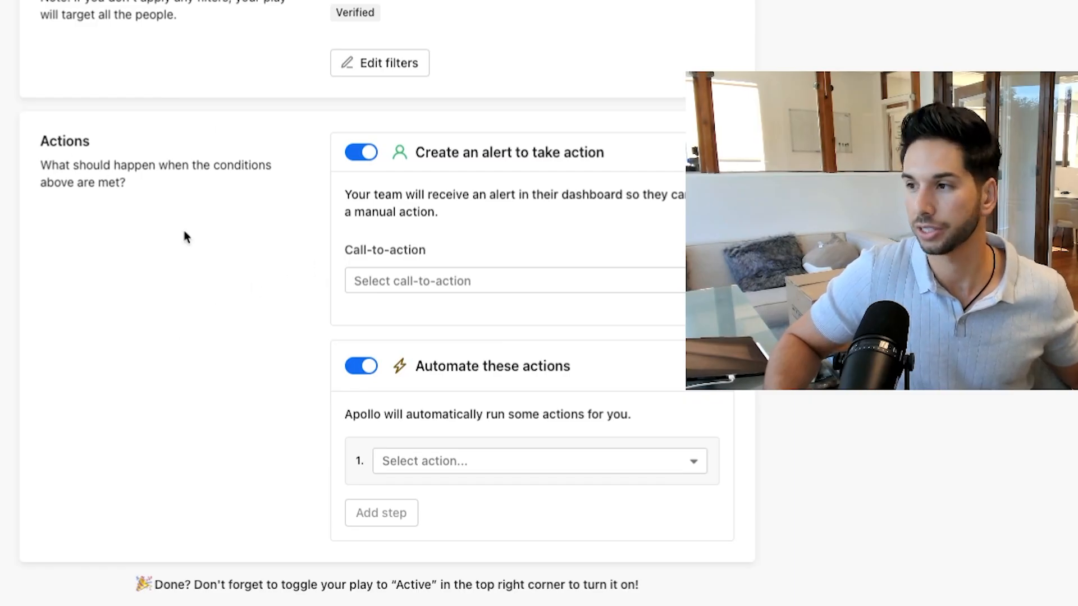
{"action": "mouse_move", "coordinate": [97, 242]}
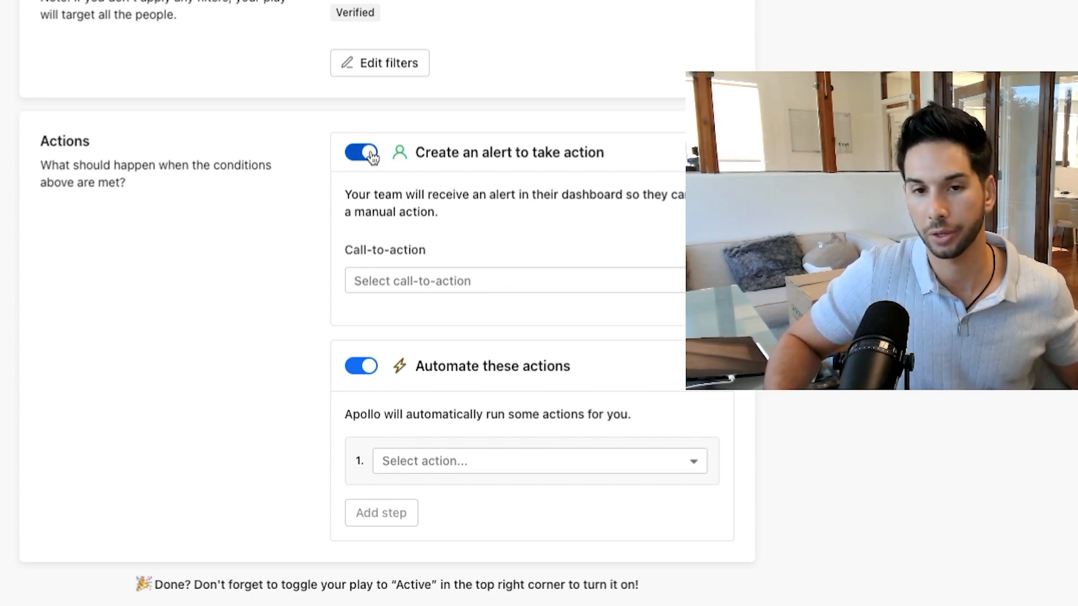
{"action": "left_click", "coordinate": [361, 152]}
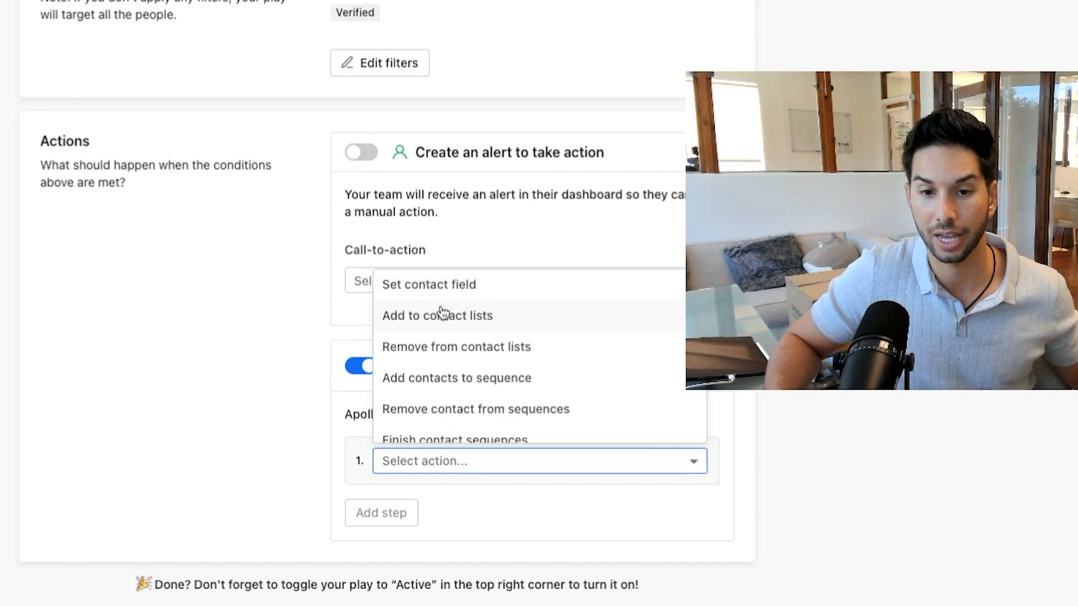
{"action": "left_click", "coordinate": [456, 377]}
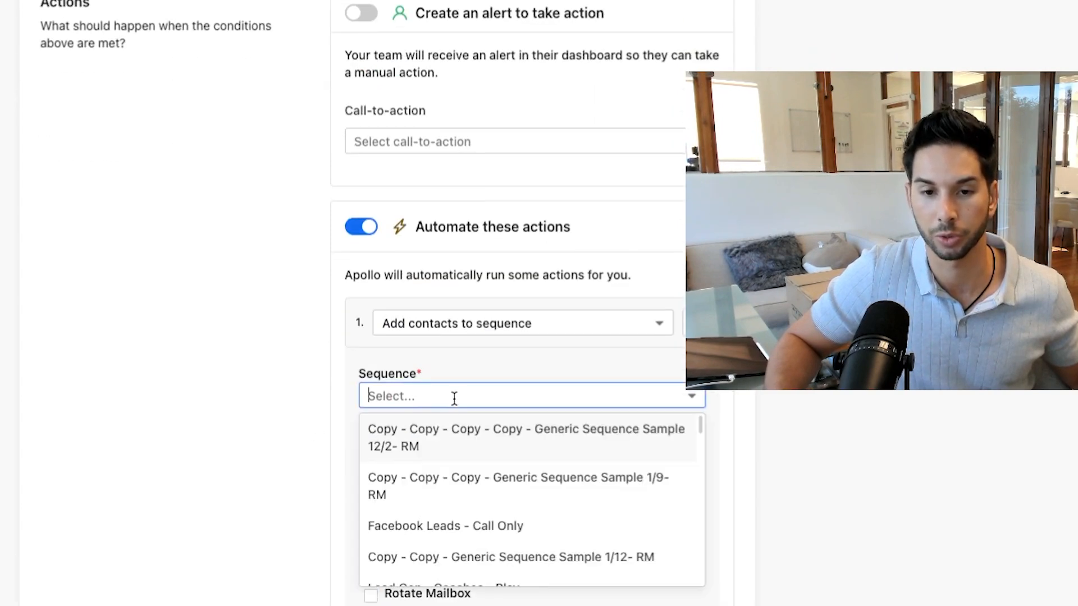
{"action": "left_click", "coordinate": [525, 438]}
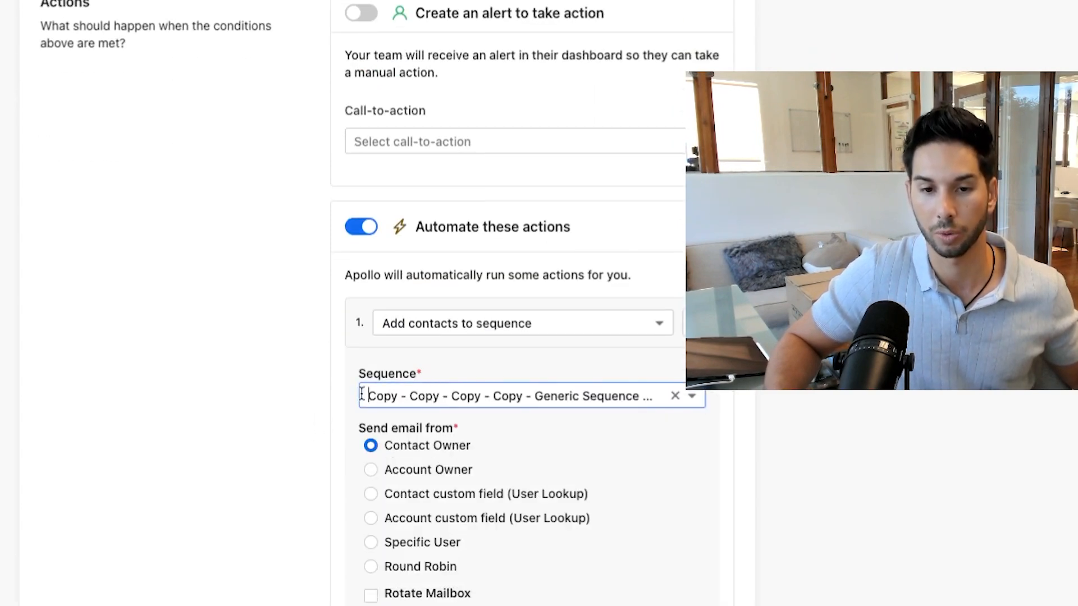
Send the sequence emails from a specific chosen user.
{"action": "scroll", "scroll_direction": "down", "scroll_amount": 3}
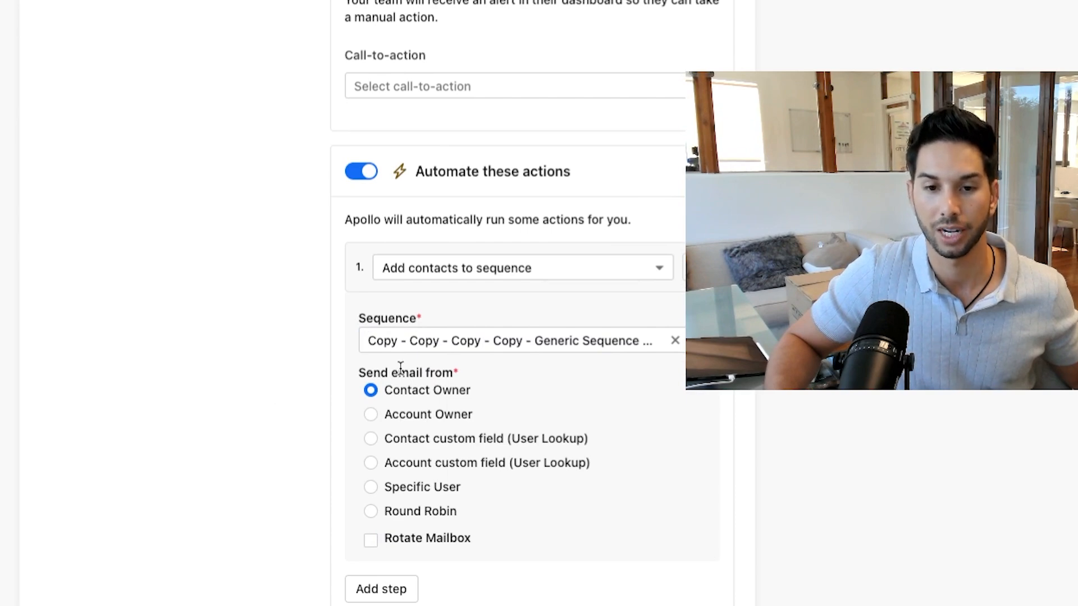
{"action": "left_click", "coordinate": [370, 487]}
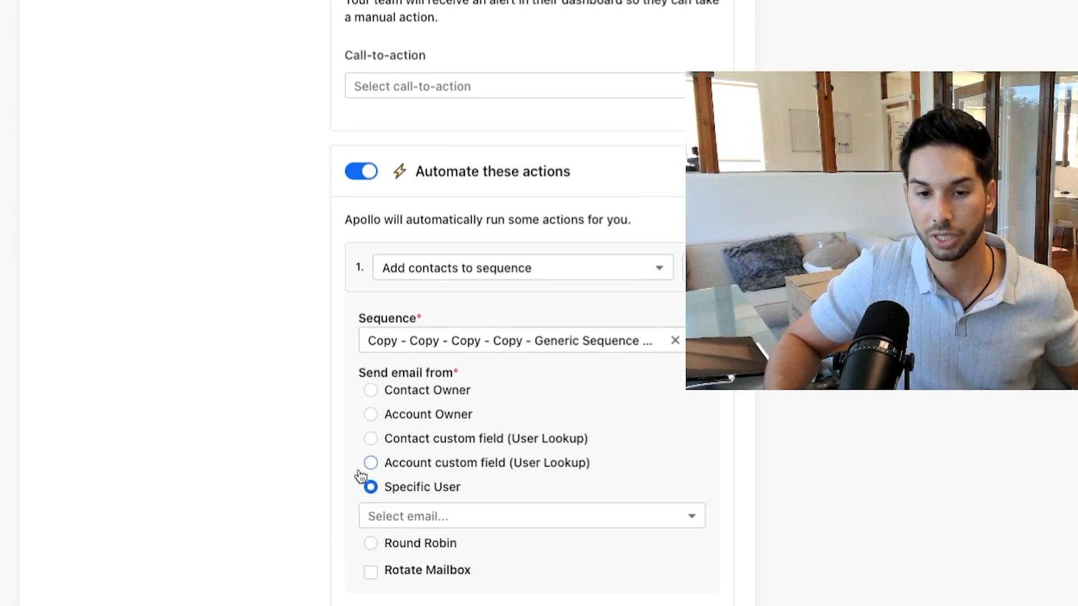
{"action": "left_click", "coordinate": [532, 515]}
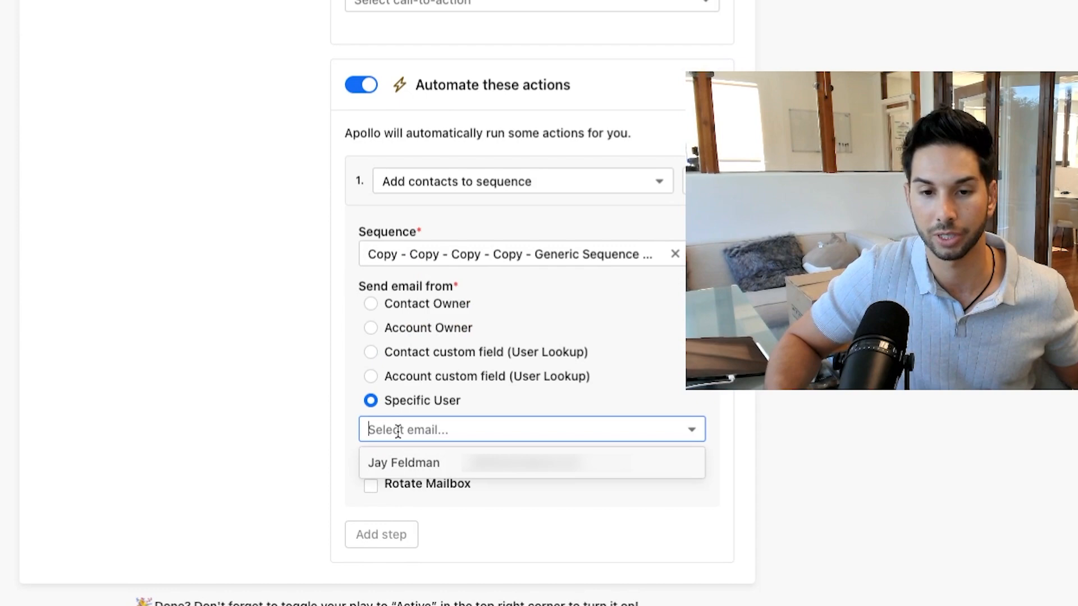
{"action": "left_click", "coordinate": [403, 462]}
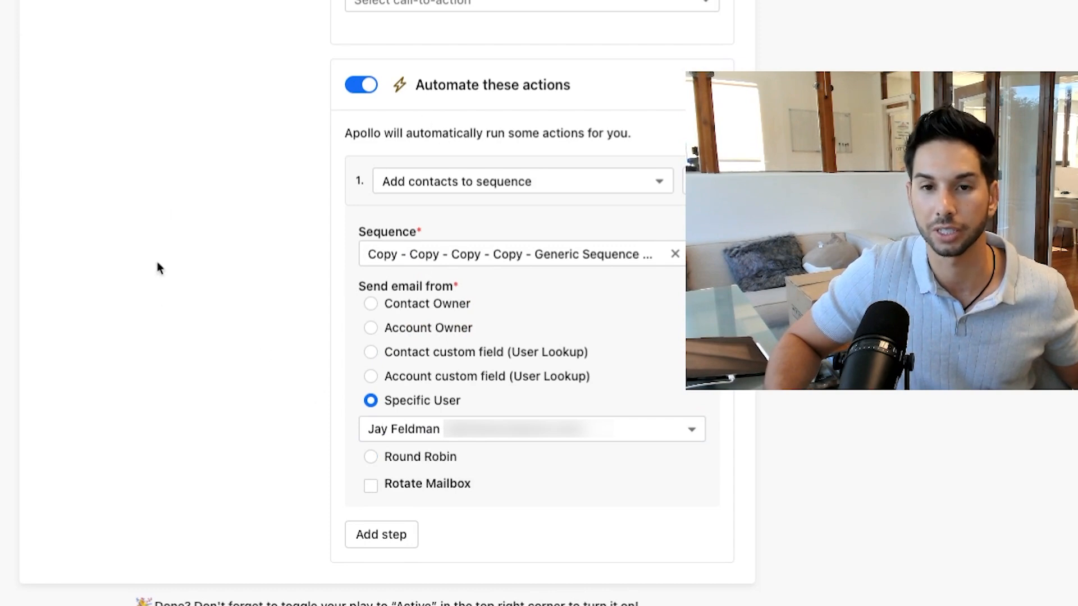
{"action": "mouse_move", "coordinate": [288, 135]}
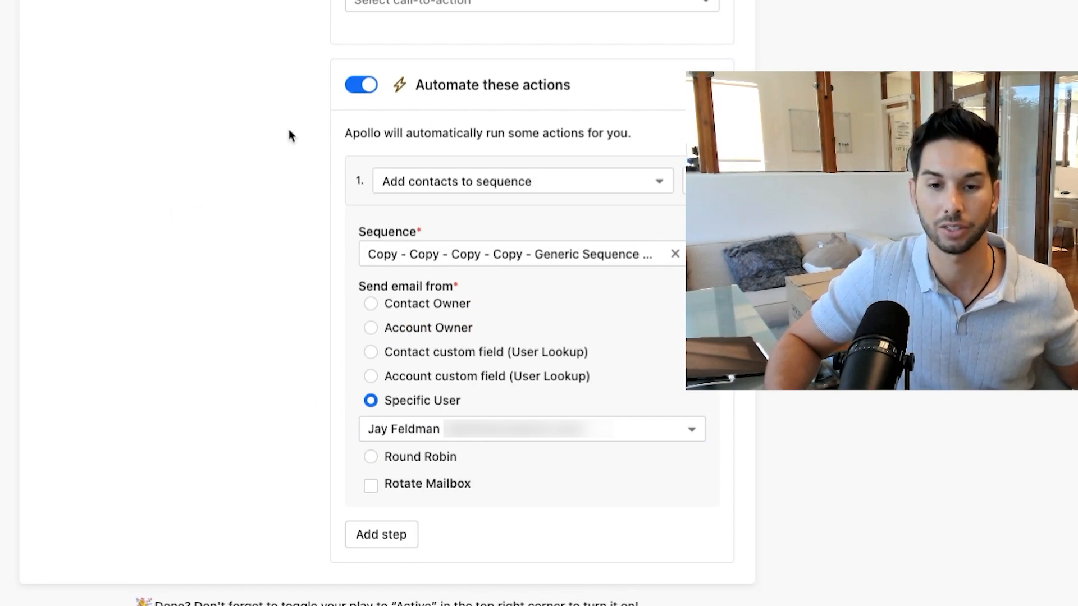
{"action": "mouse_move", "coordinate": [347, 514]}
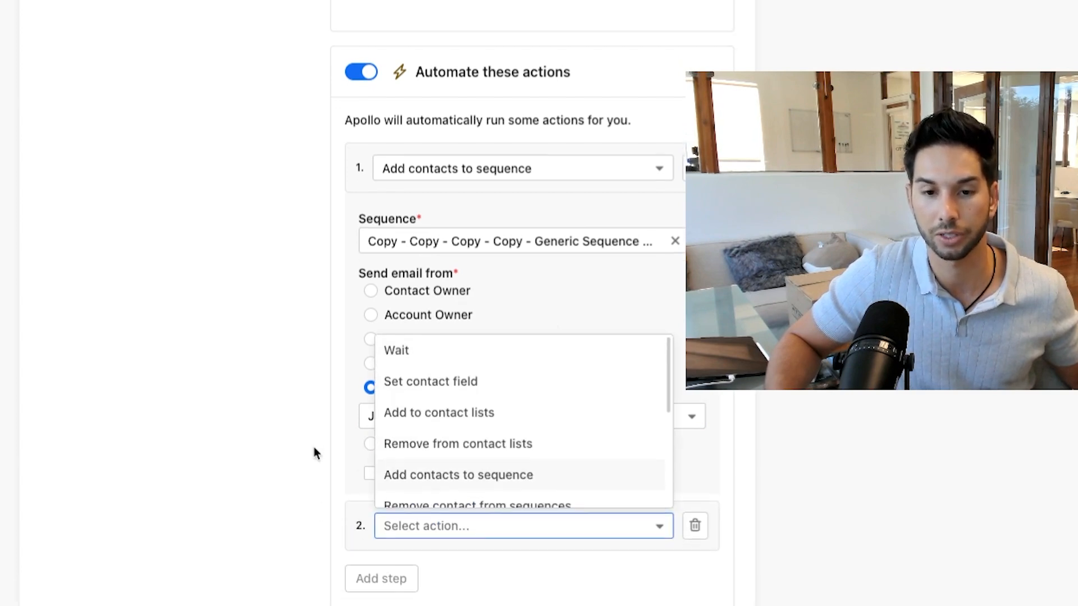
{"action": "scroll", "scroll_direction": "down", "scroll_amount": 3}
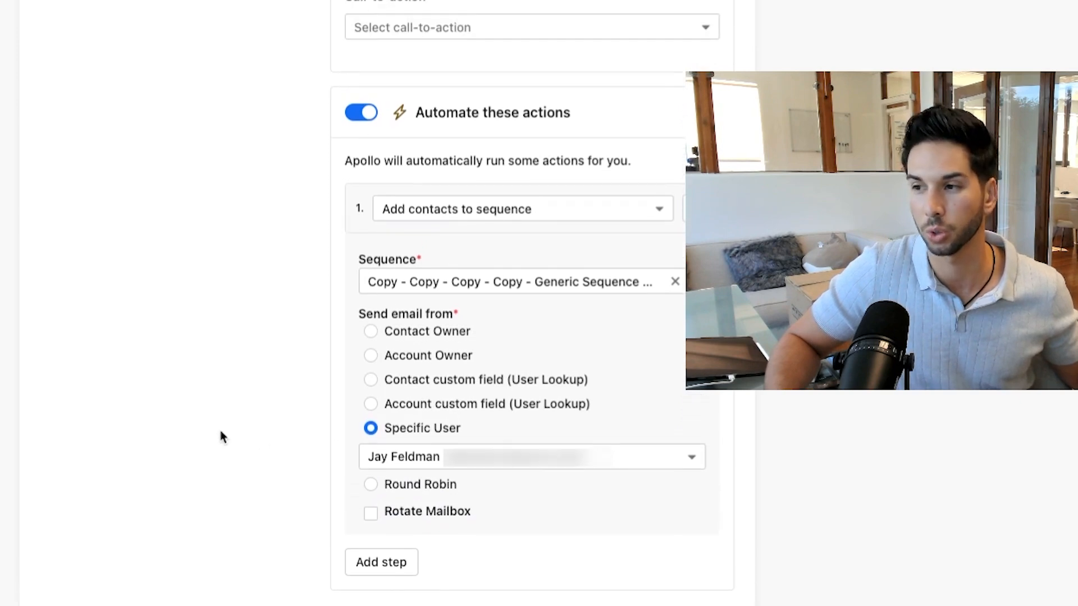
{"action": "scroll", "scroll_direction": "down", "scroll_amount": 3}
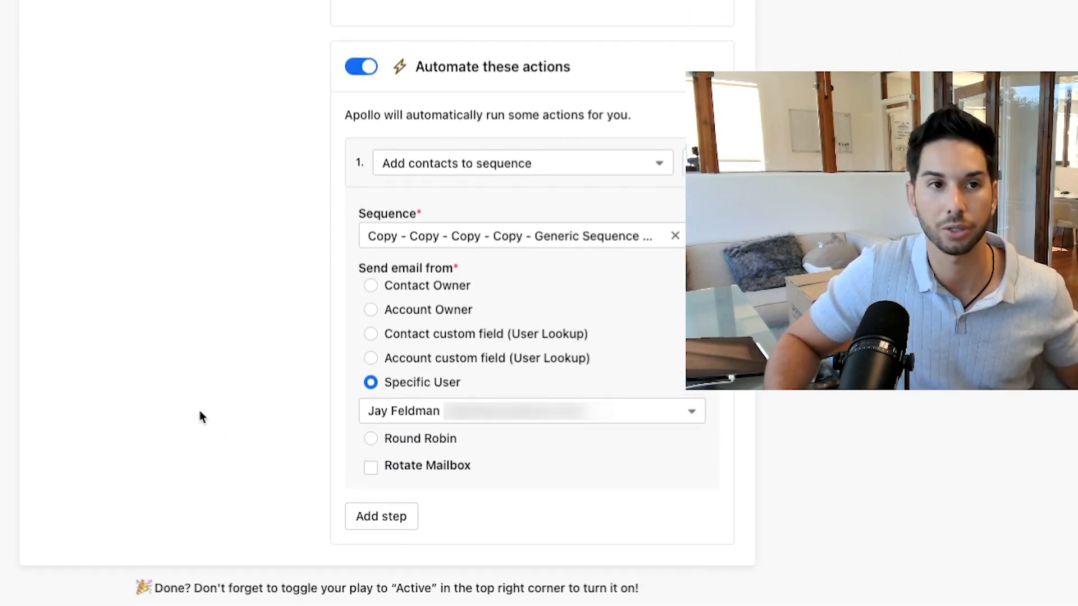
{"action": "scroll", "scroll_direction": "up", "scroll_amount": 3}
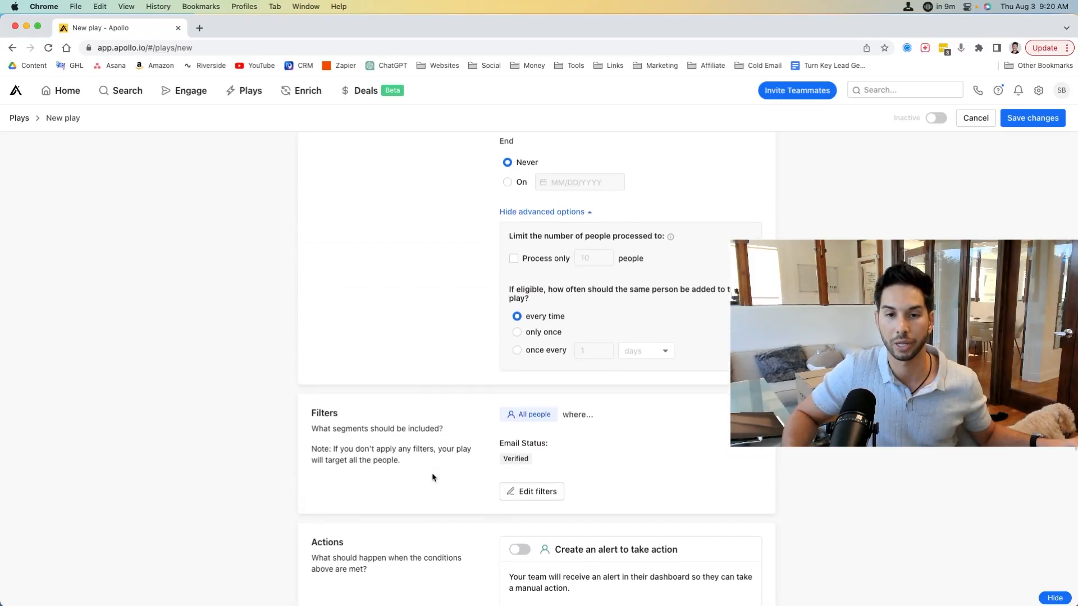
Enable the advanced option 'Process only 10 people' in the play configuration.
{"action": "scroll", "scroll_direction": "up", "scroll_amount": 3}
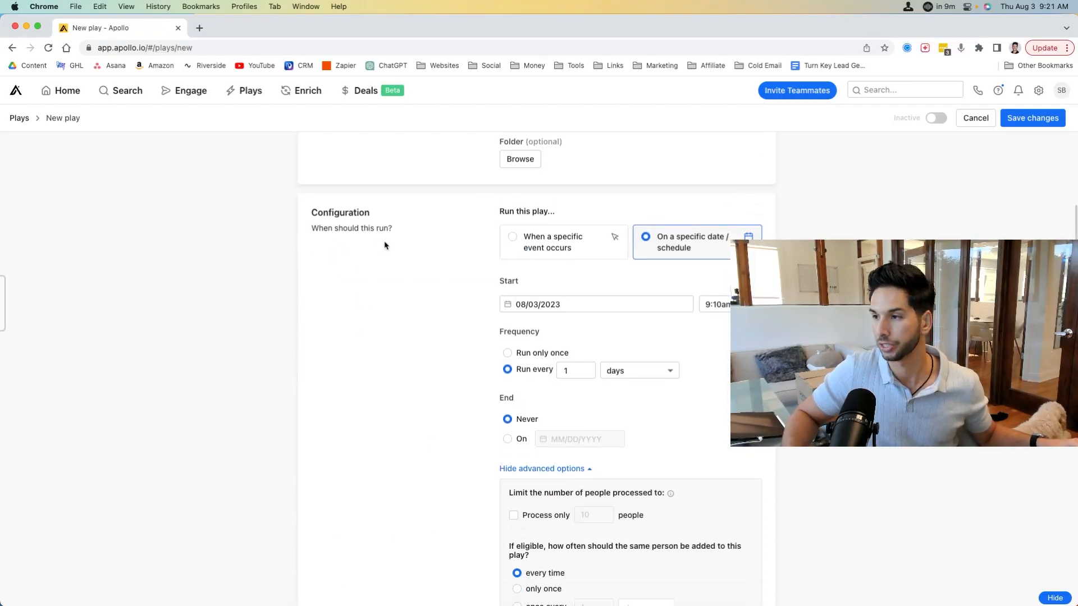
{"action": "scroll", "scroll_direction": "down", "scroll_amount": 3}
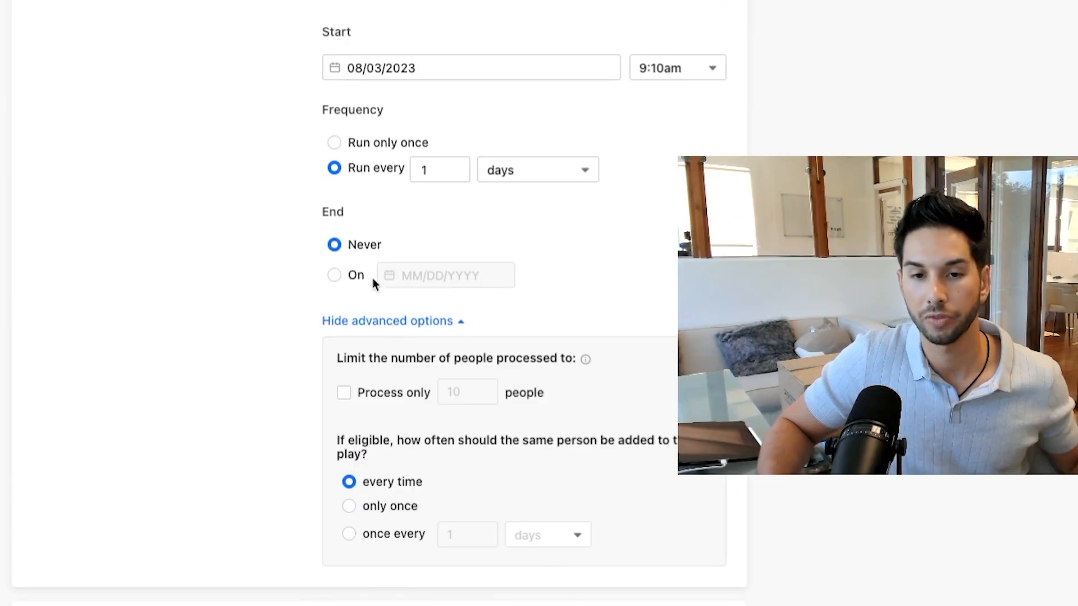
{"action": "left_click", "coordinate": [344, 392]}
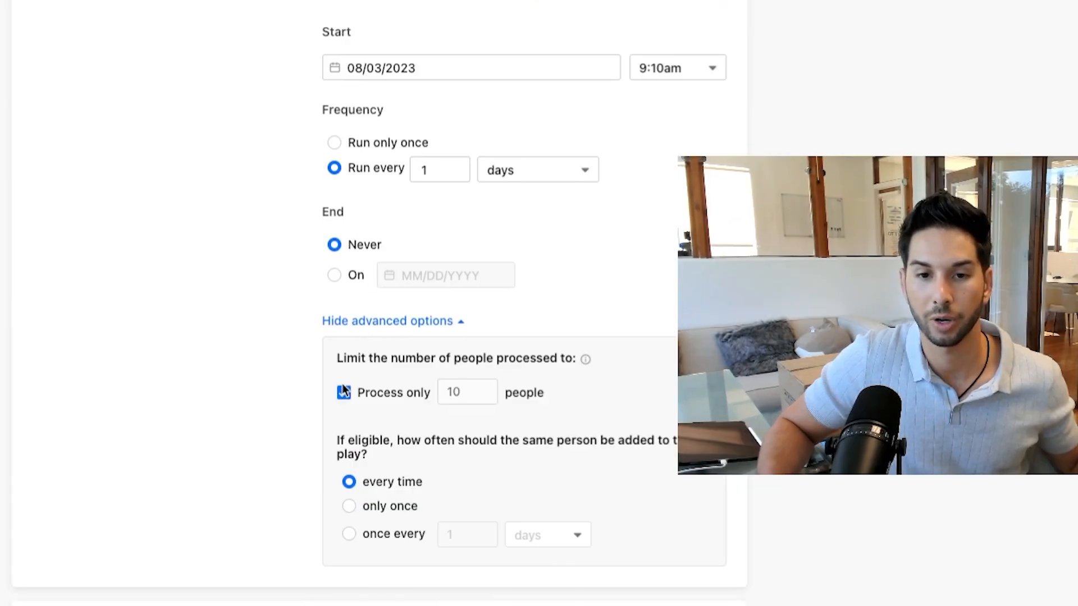